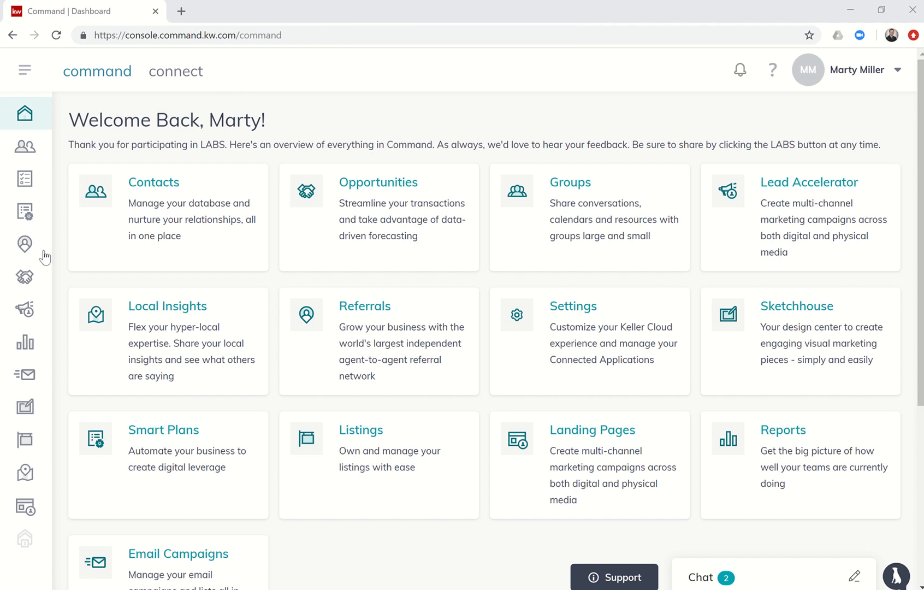
mouse_move(25, 406)
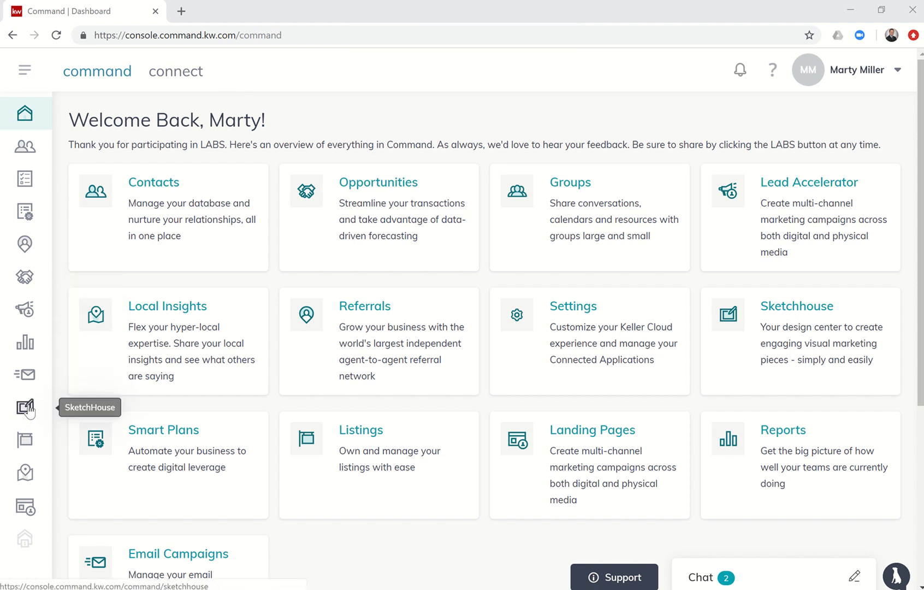
- Open Sketchhouse from the KW Command dashboard's left sidebar
left_click(24, 407)
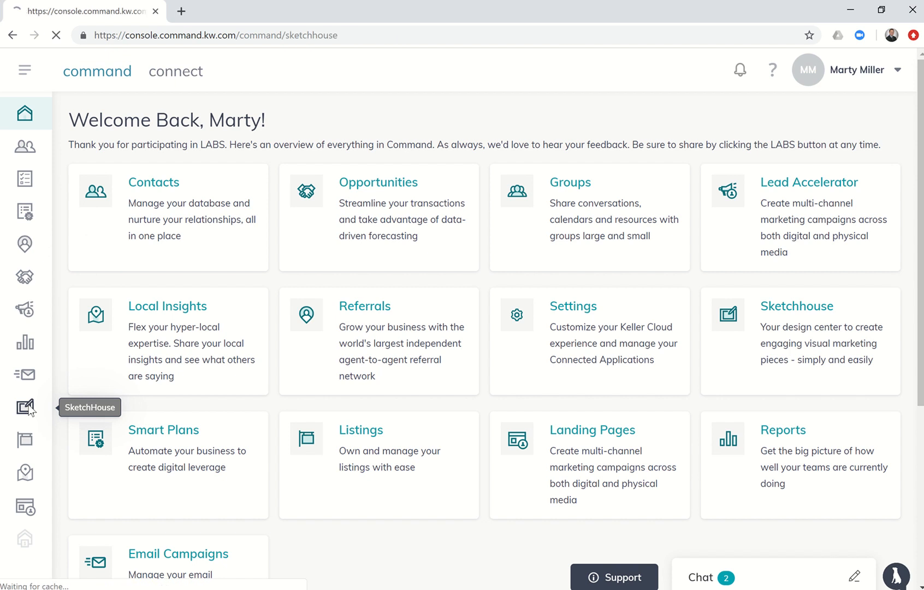
- Open the KW Sketch Library listing Just Listed, Open House and Coming Soon templates
left_click(25, 407)
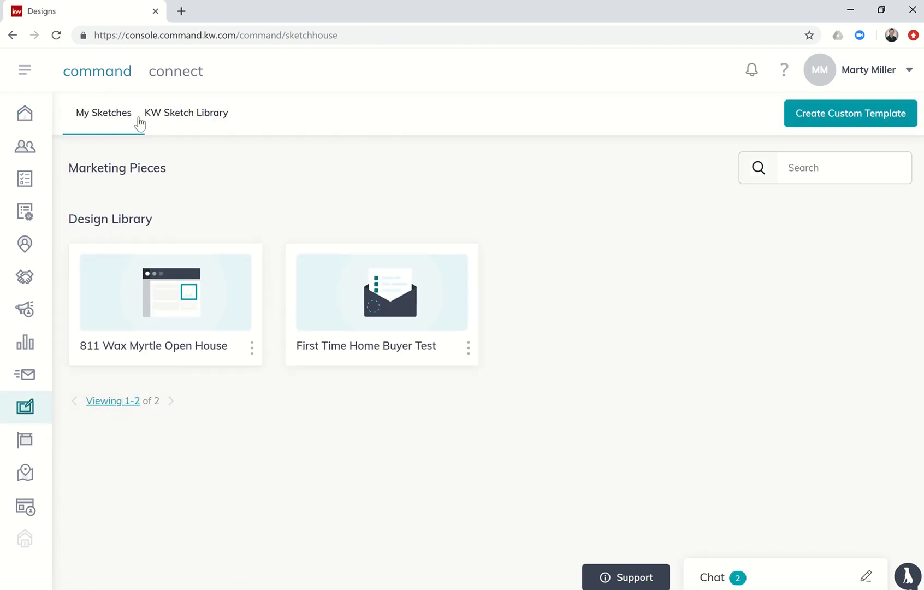
mouse_move(194, 121)
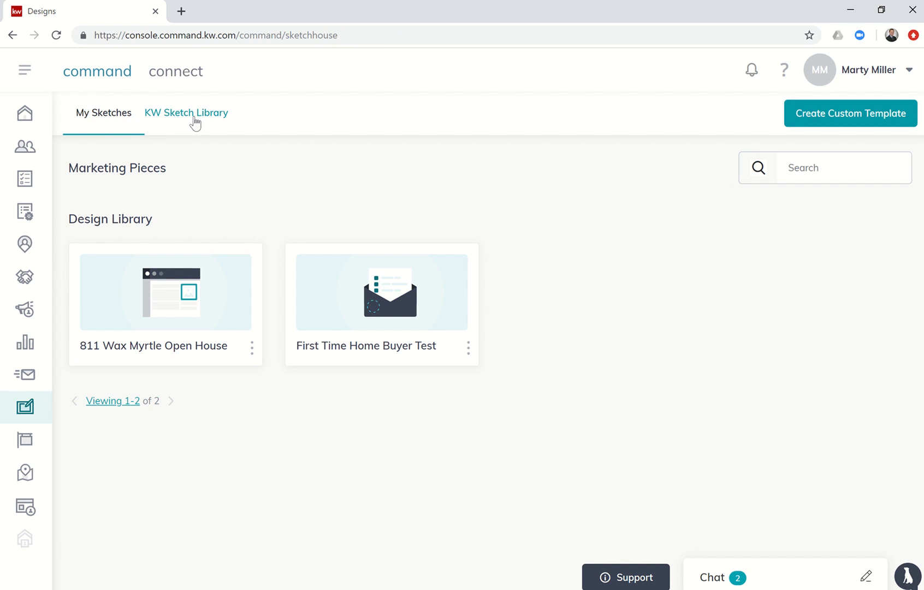
mouse_move(110, 127)
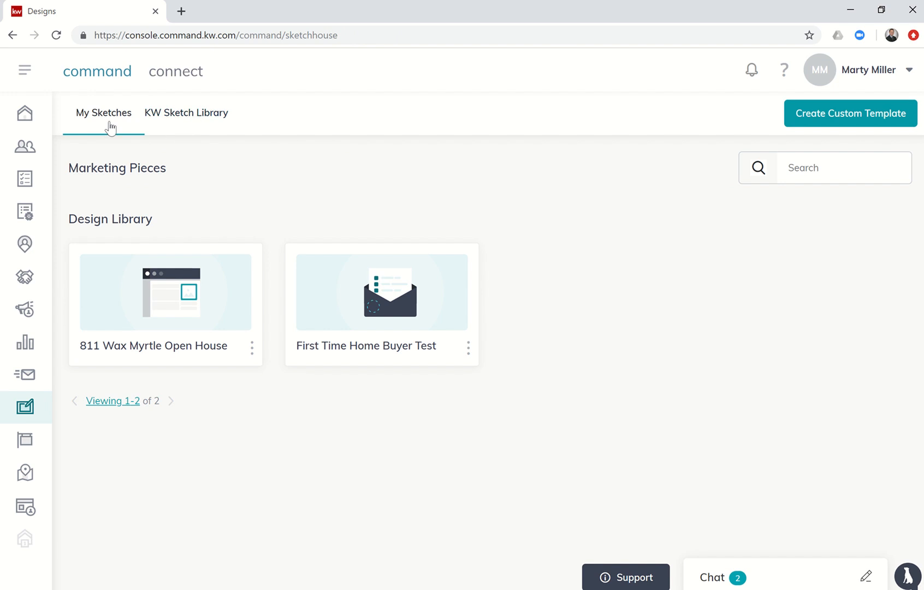
mouse_move(186, 113)
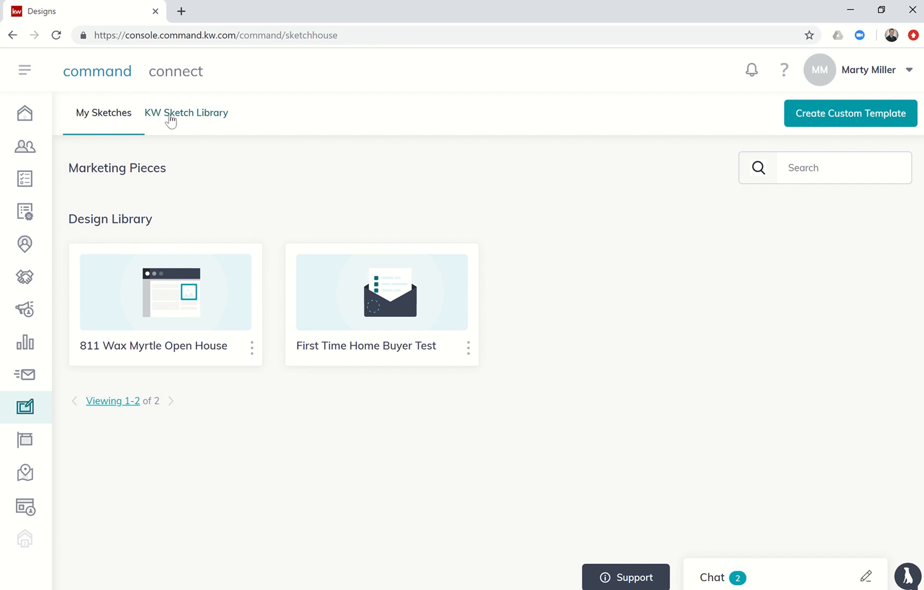
left_click(186, 112)
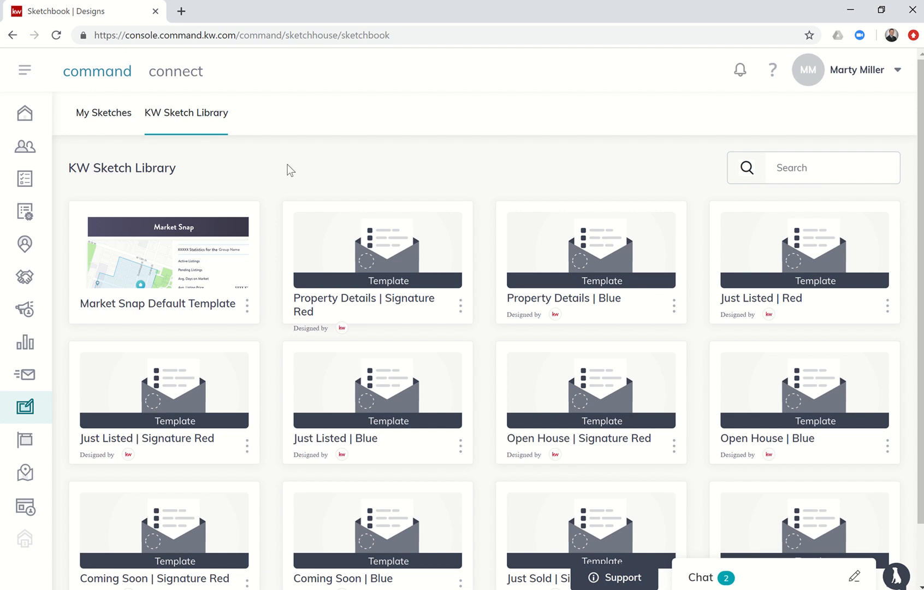
mouse_move(388, 261)
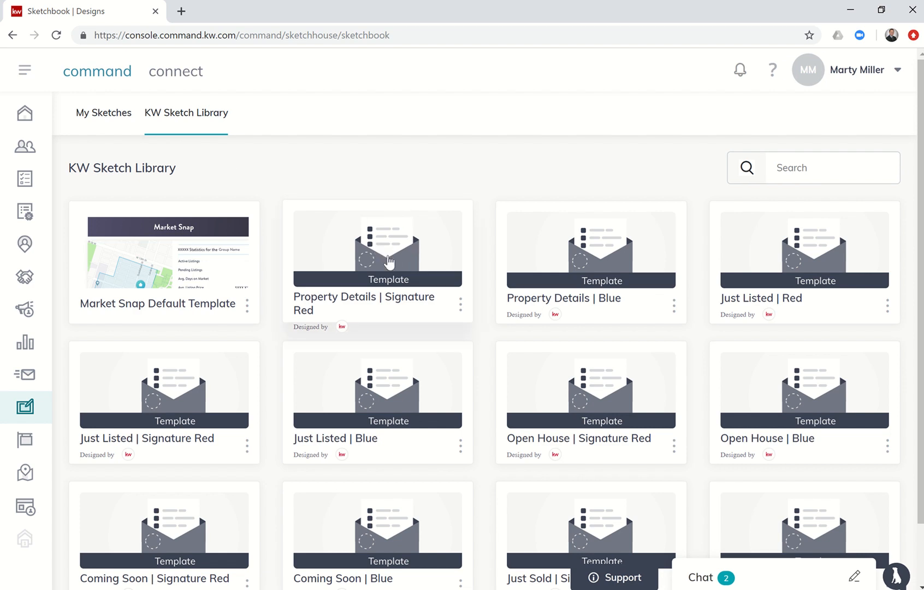
mouse_move(277, 282)
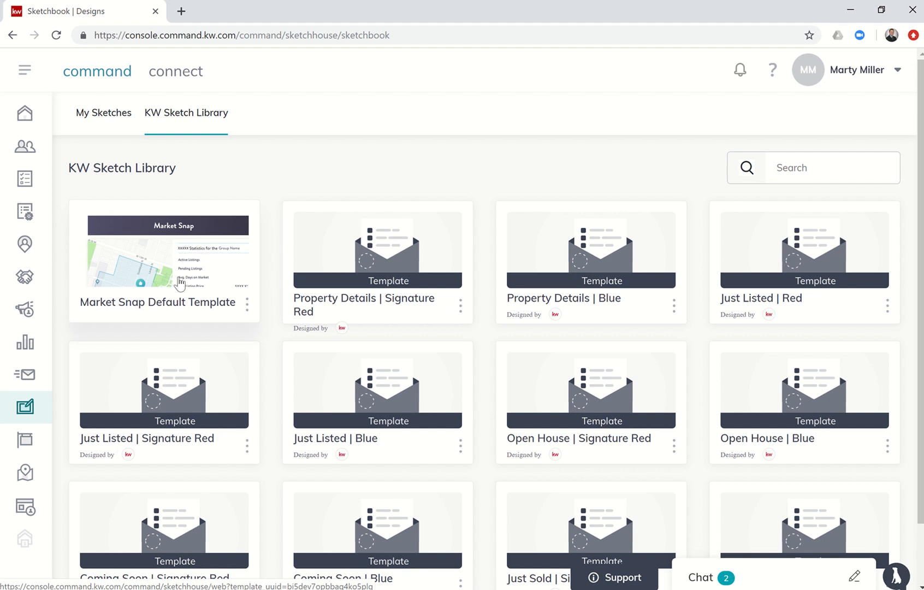
mouse_move(166, 253)
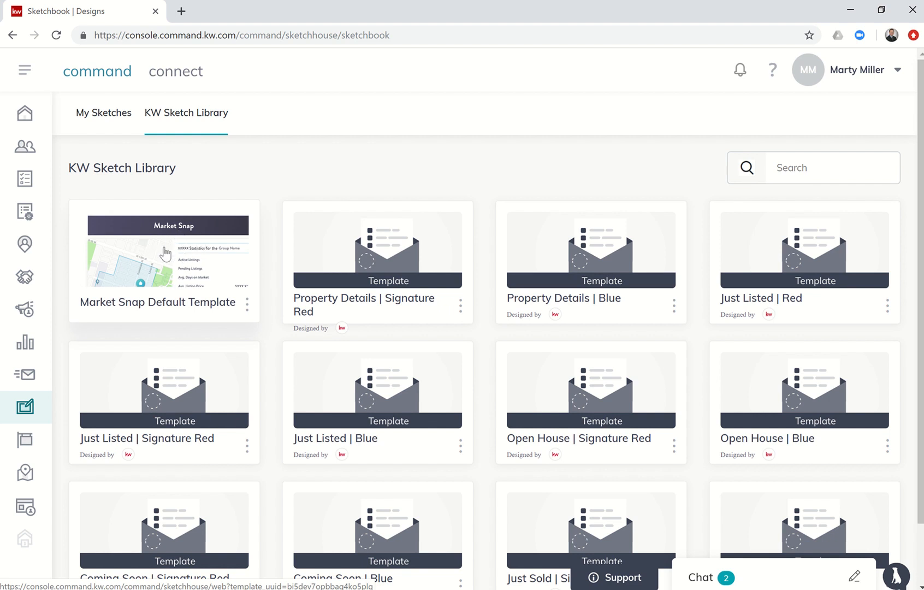
- Open the Market Snap Default Template and dismiss the widget configuration tip
left_click(164, 252)
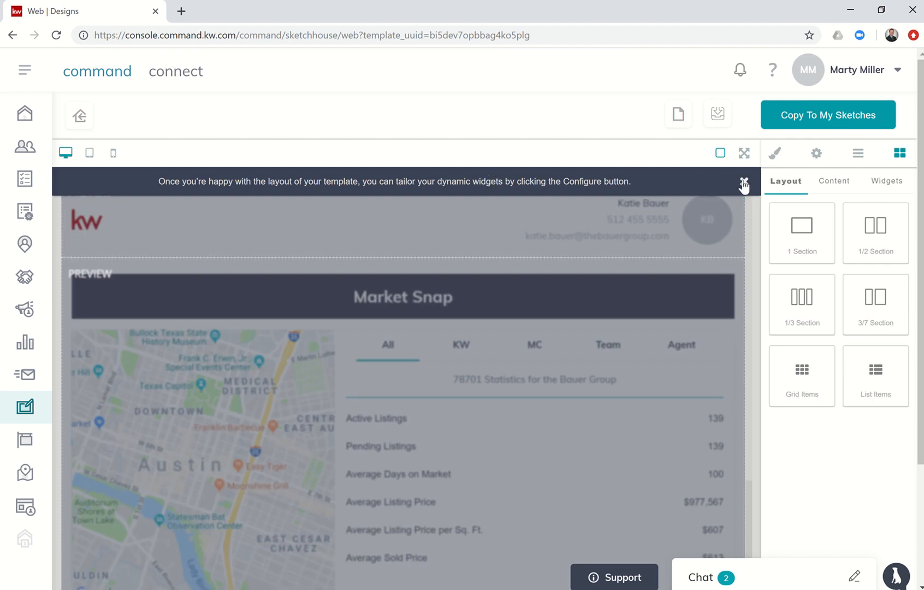
left_click(745, 181)
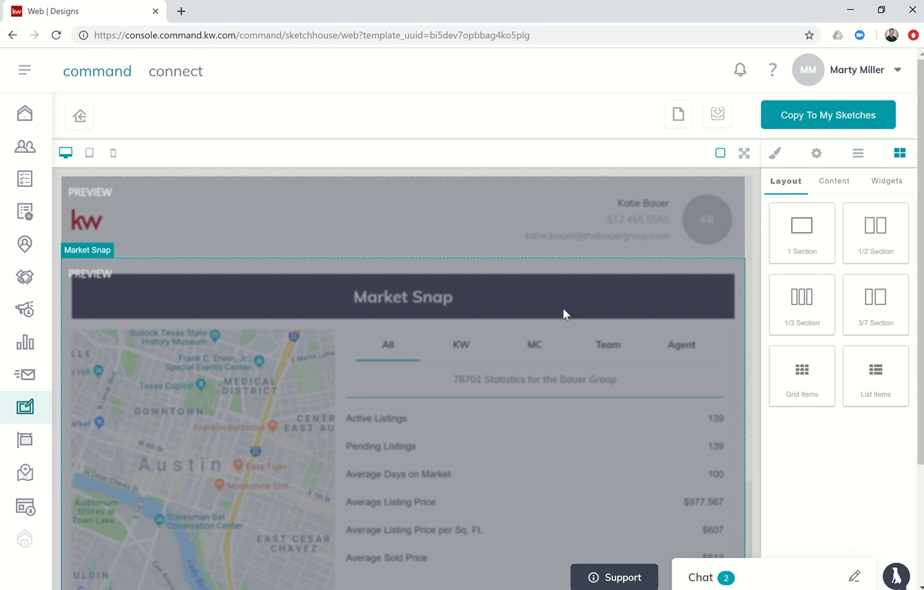
mouse_move(827, 115)
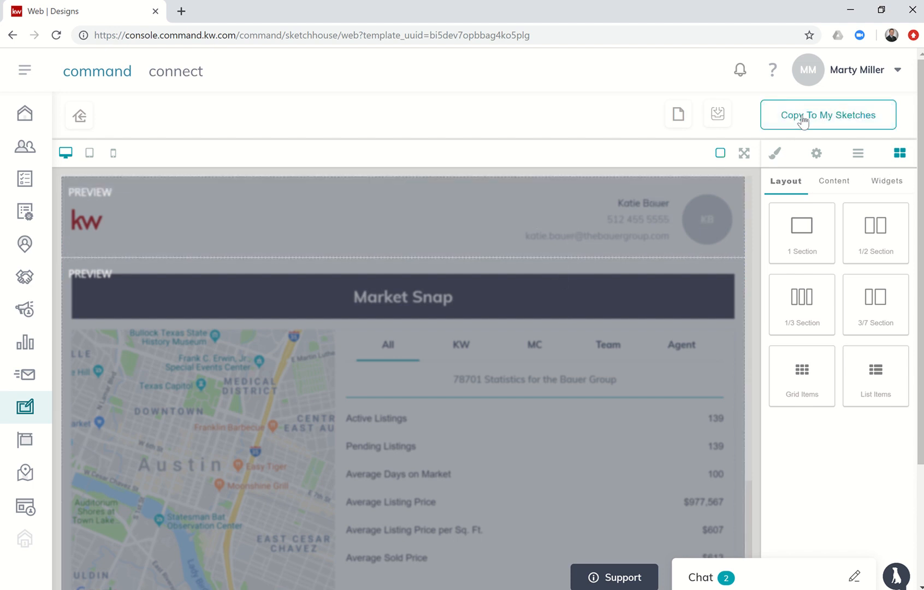
- Copy the template to My Sketches as 'Neighborhood Landing Page Test' in the Market Snap category
left_click(828, 114)
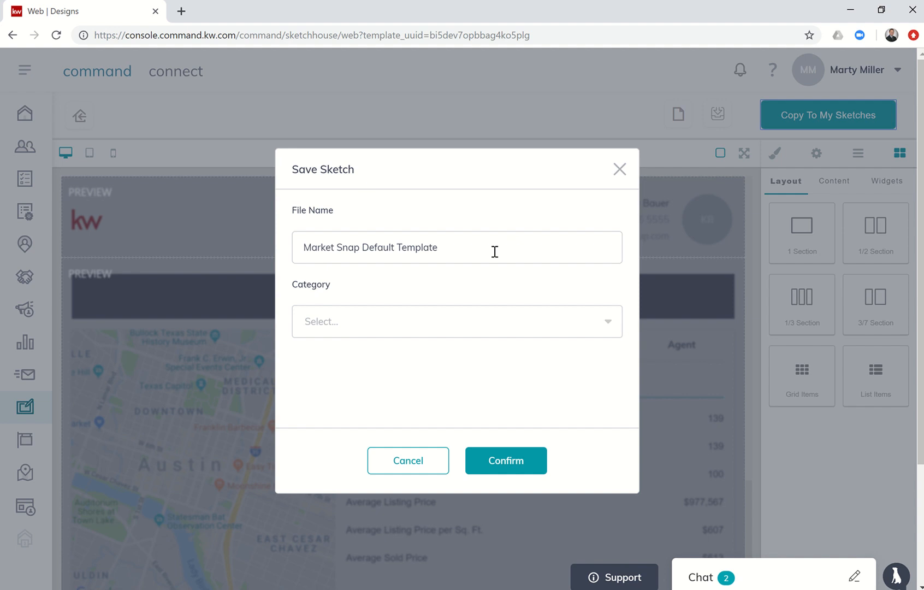
type("Neig")
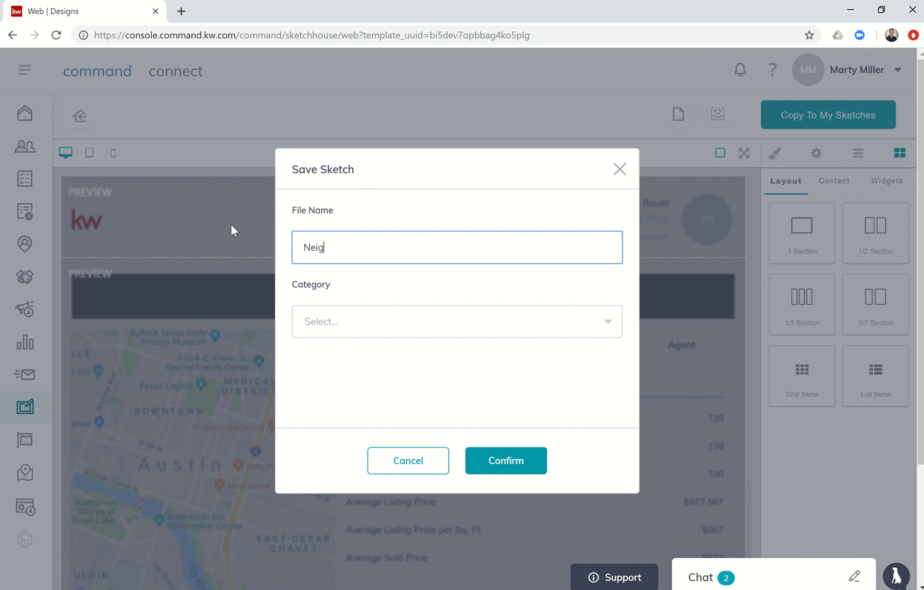
type("hborhood")
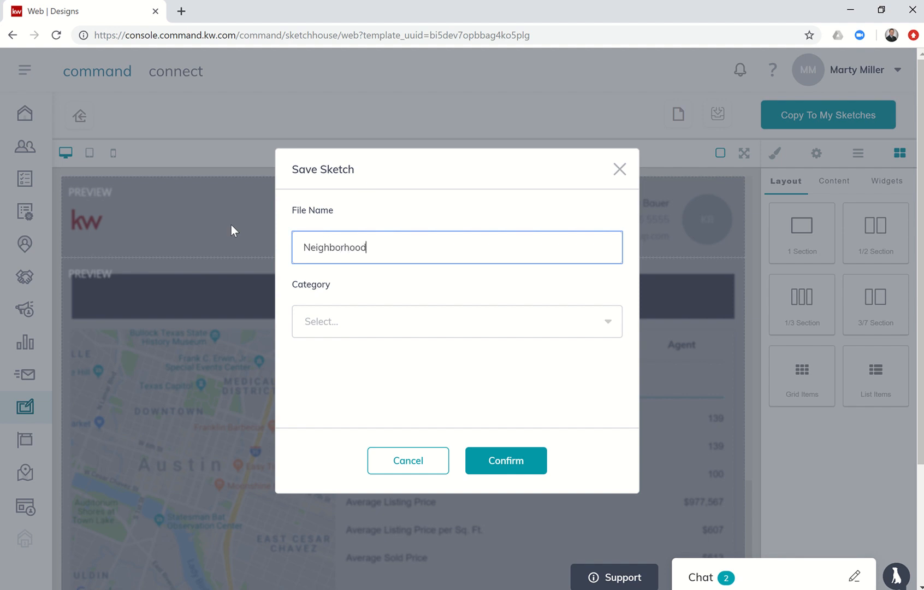
type("Landing Page Ts")
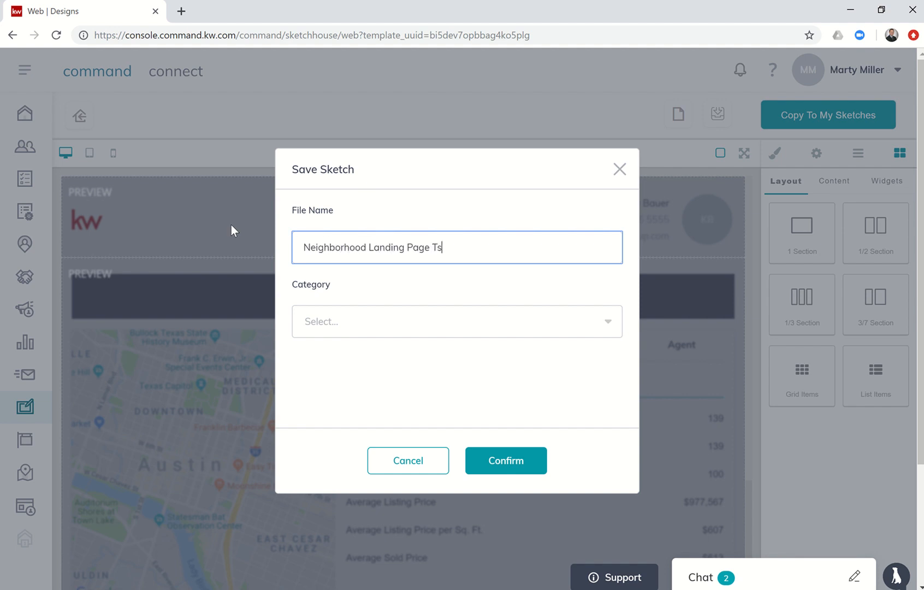
left_click(457, 322)
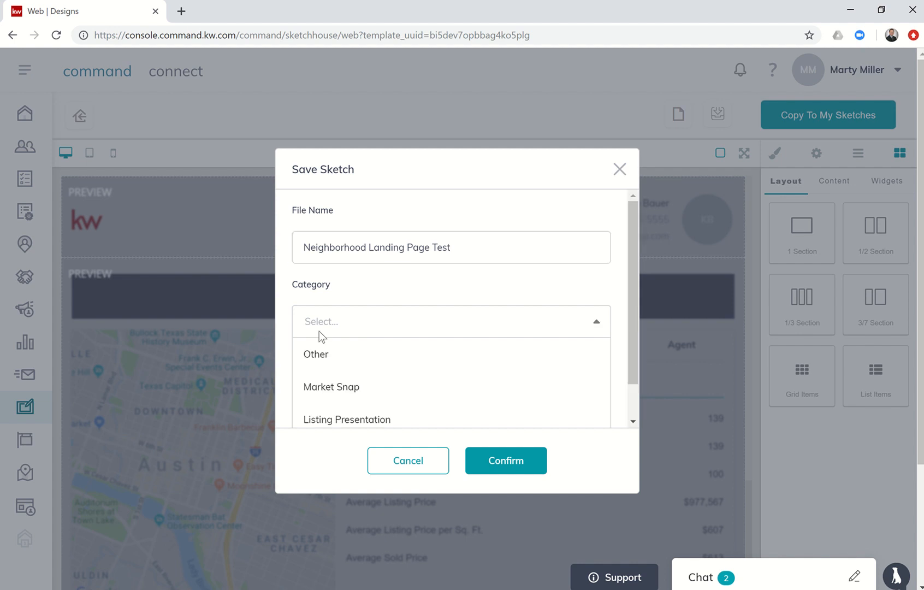
left_click(330, 387)
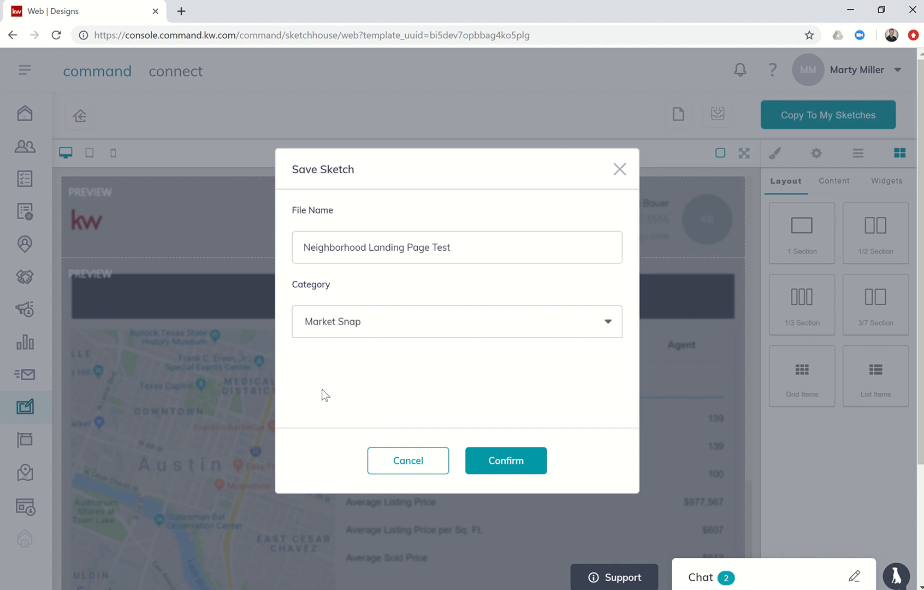
left_click(505, 460)
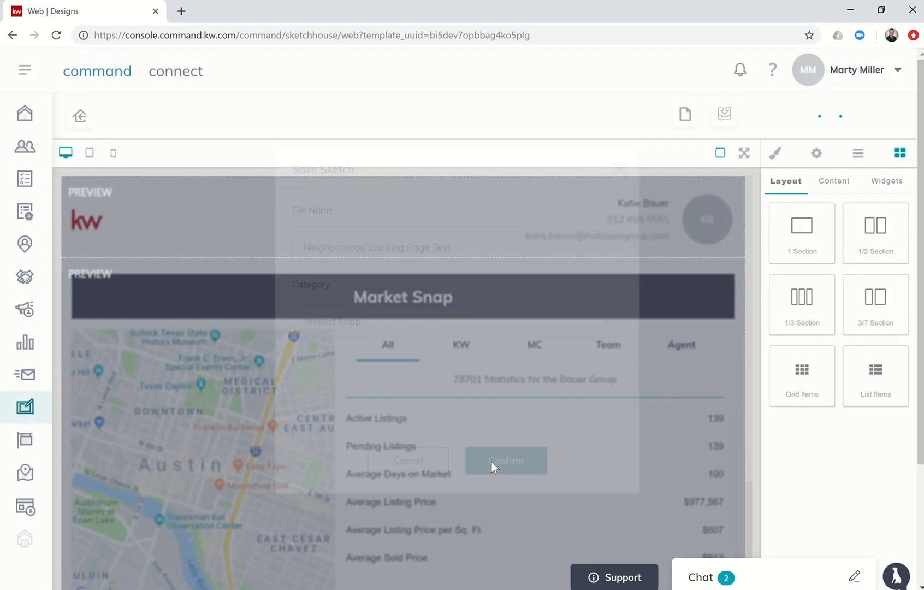
left_click(505, 460)
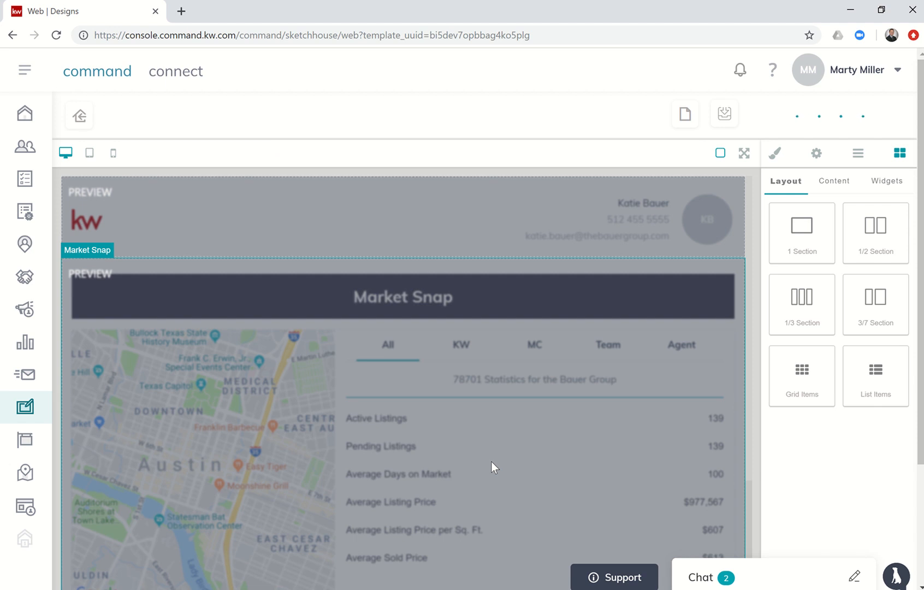
left_click(543, 114)
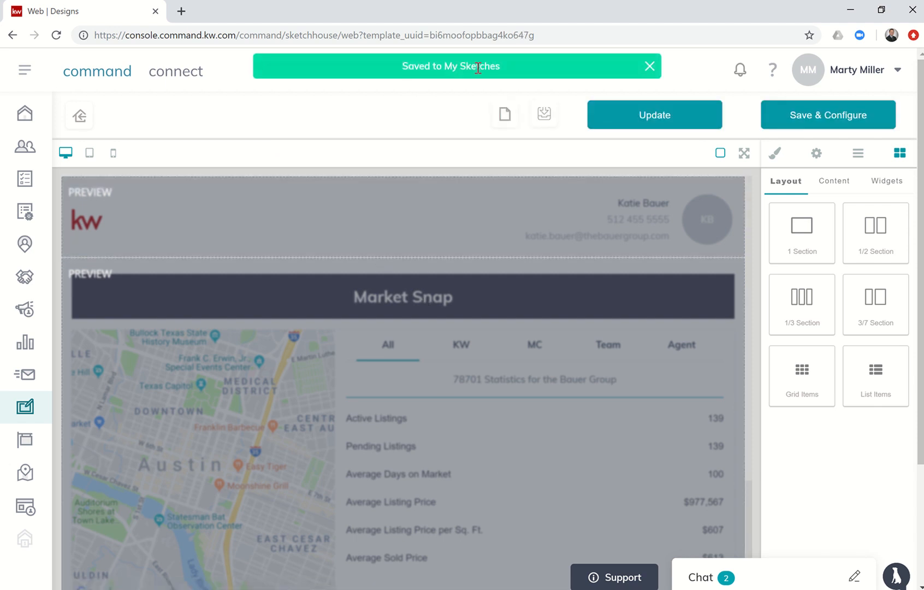
mouse_move(25, 406)
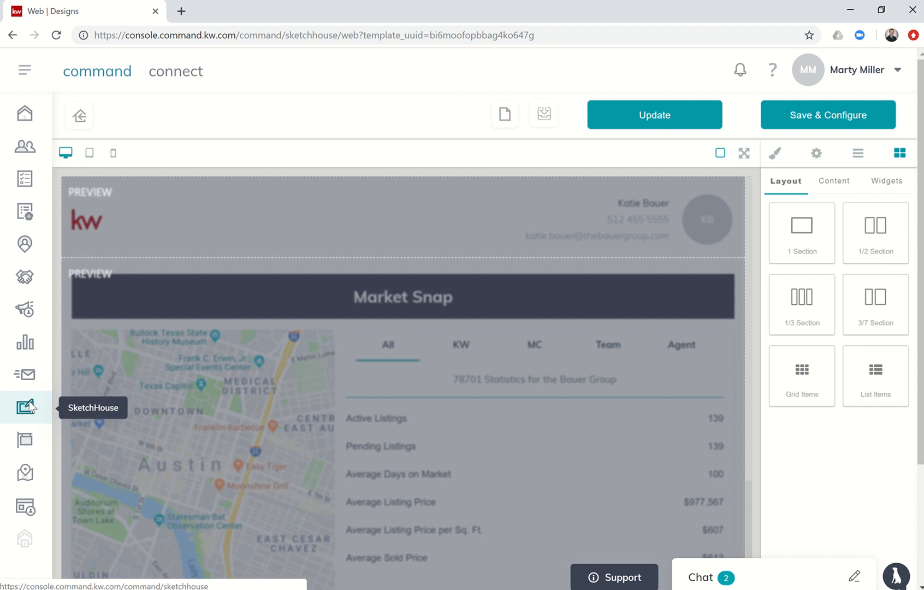
left_click(25, 407)
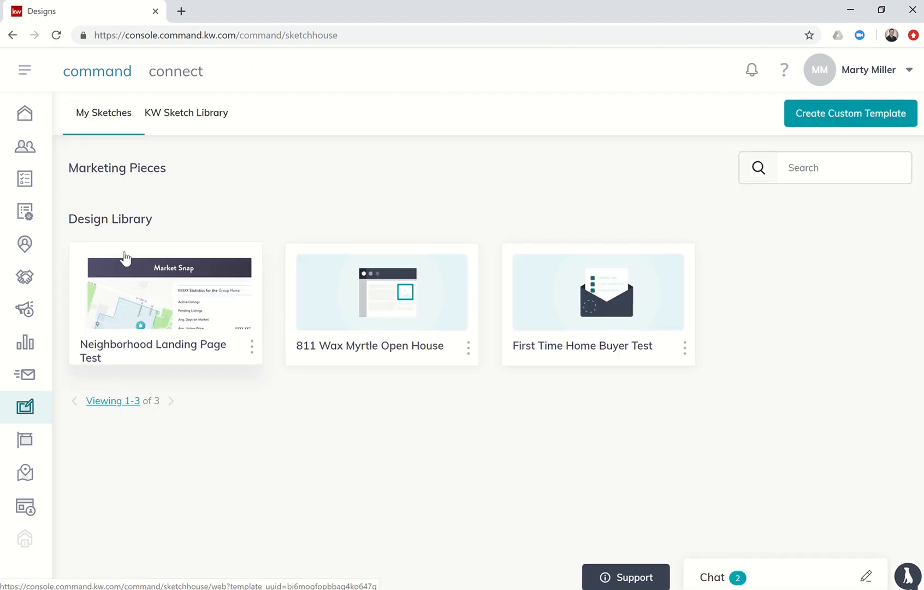
left_click(165, 291)
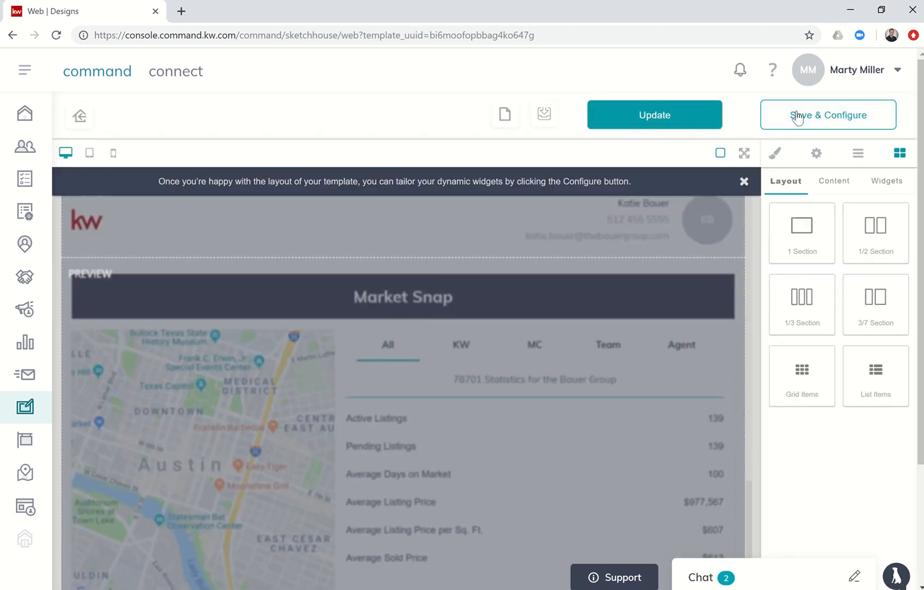
- Save the design as the sketch 'Fawnlake / Pinelakes NLP' and confirm
left_click(827, 115)
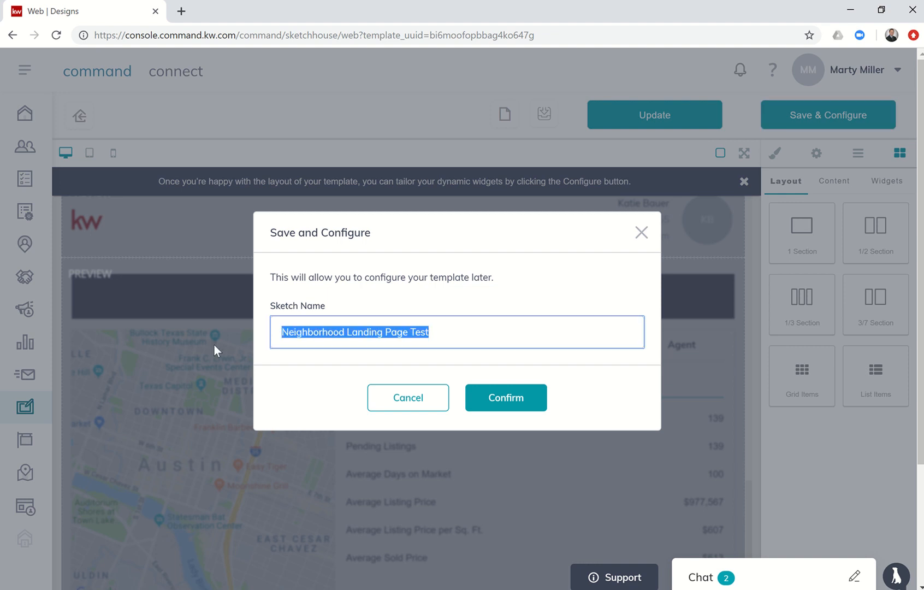
type("Fd")
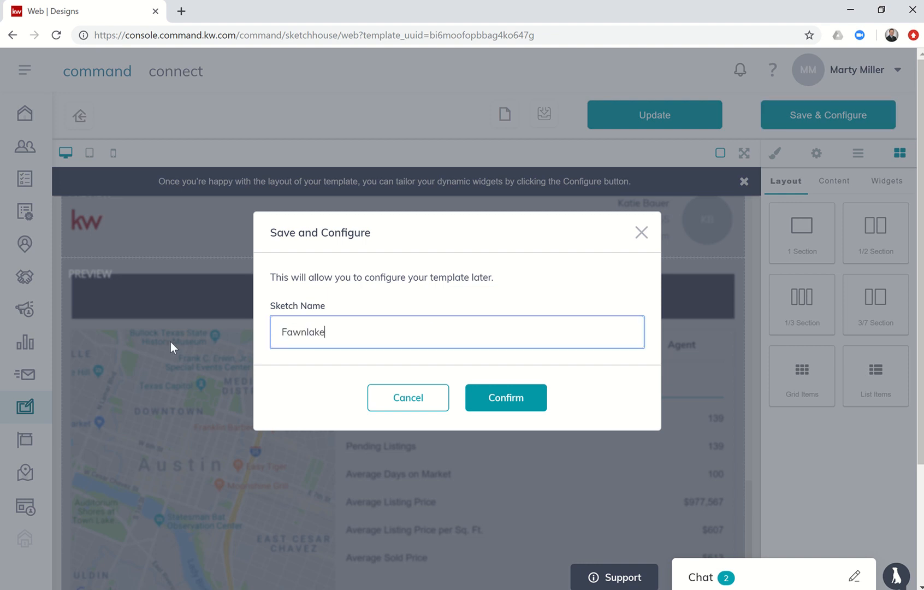
type("/ Pine")
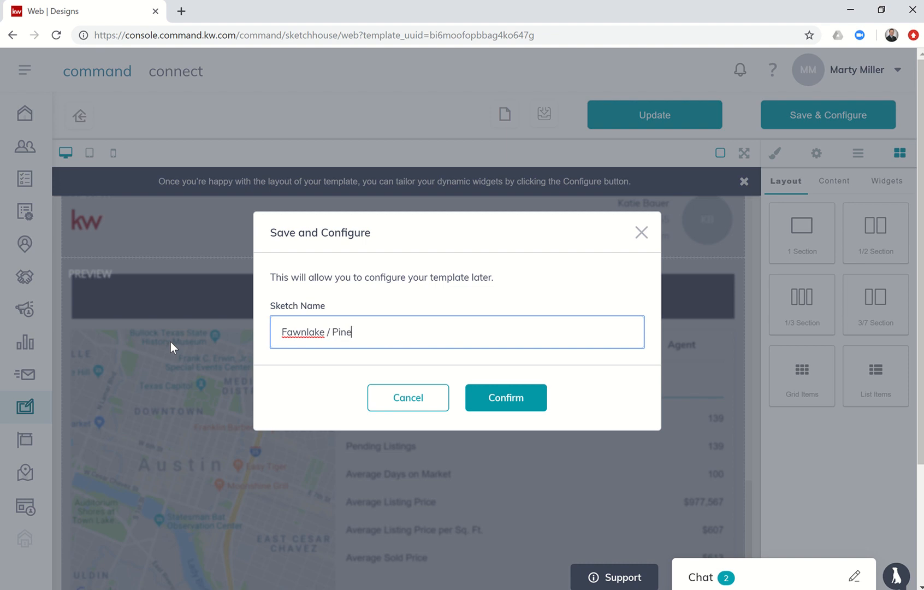
type("lakes Neig")
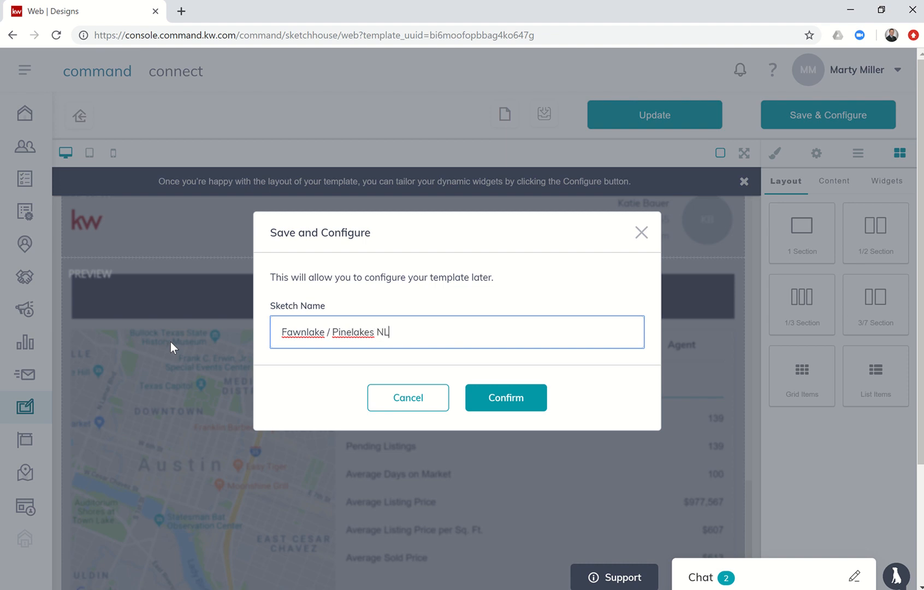
type("P")
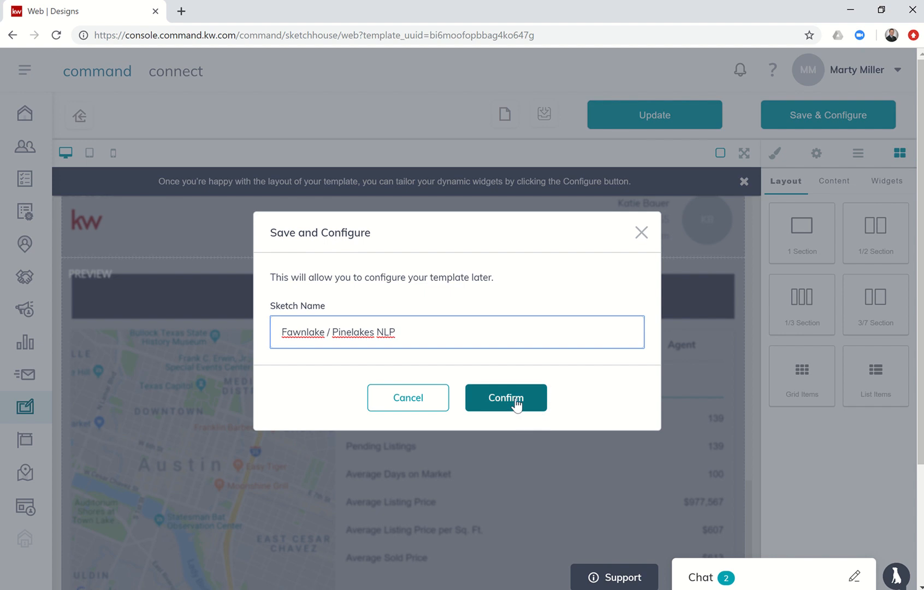
left_click(505, 397)
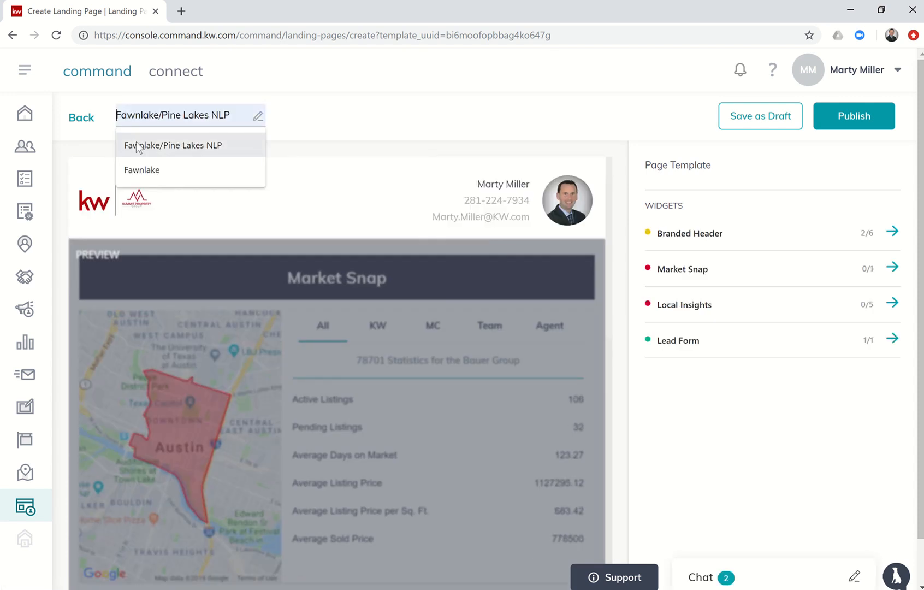
- Choose 'Fawnlake/Pine Lakes NLP' as the new landing page's title
left_click(174, 144)
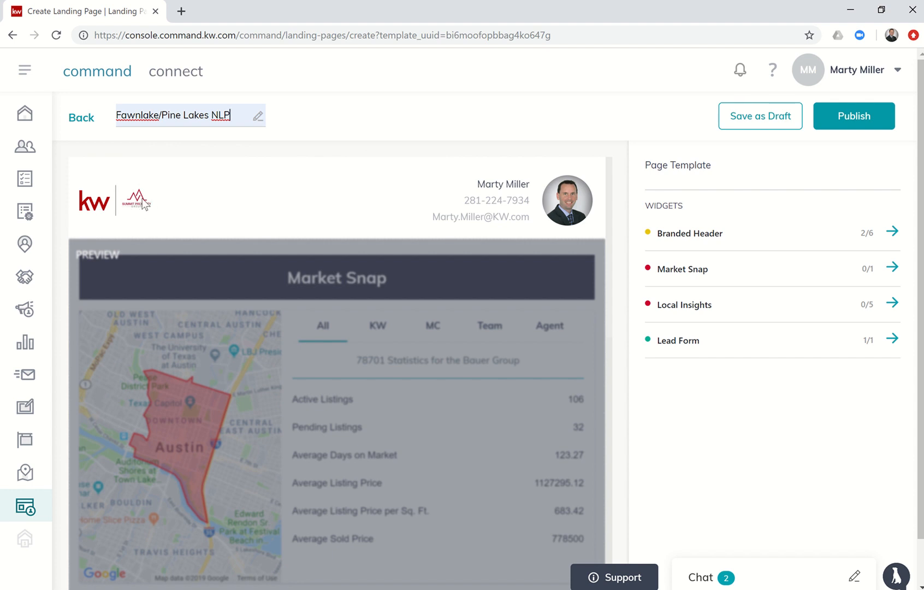
mouse_move(251, 201)
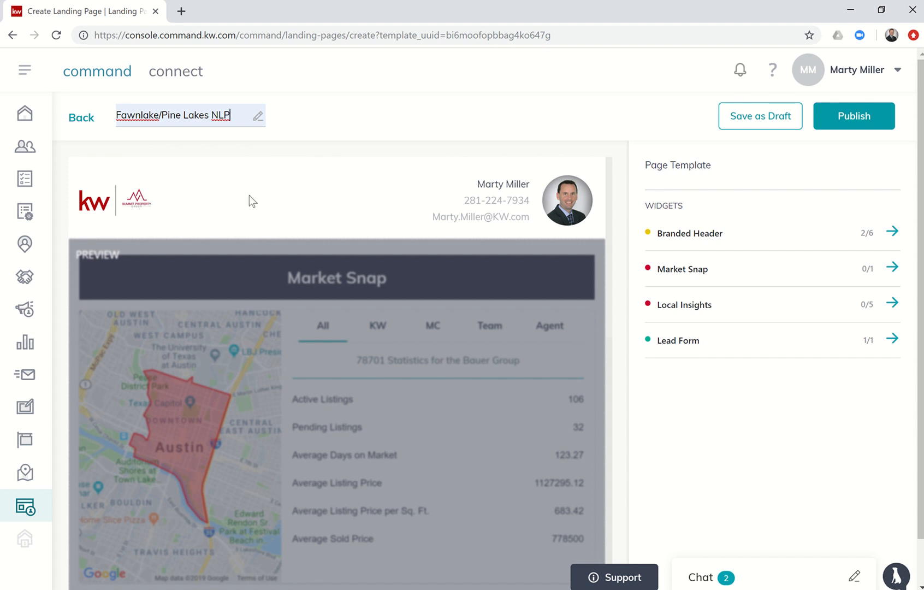
mouse_move(601, 218)
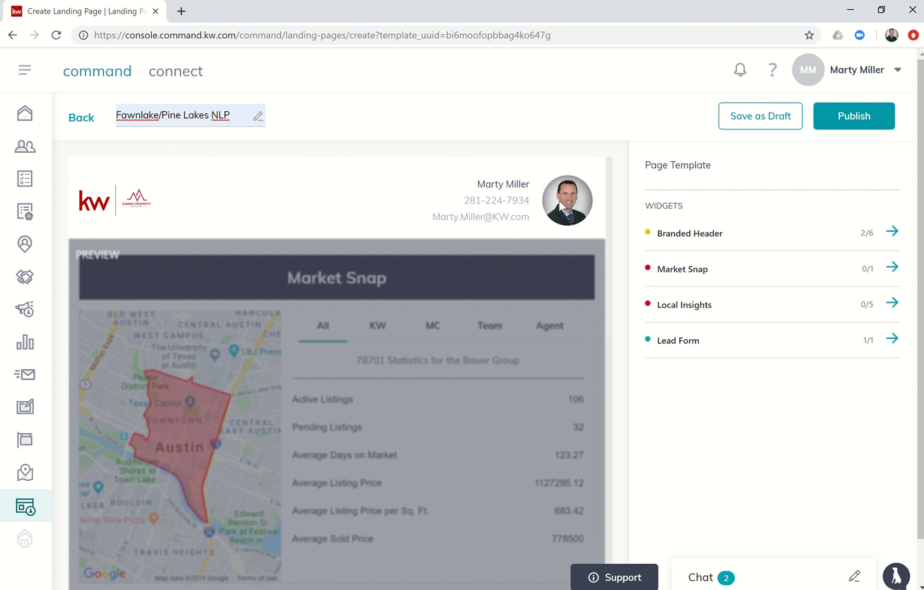
mouse_move(892, 238)
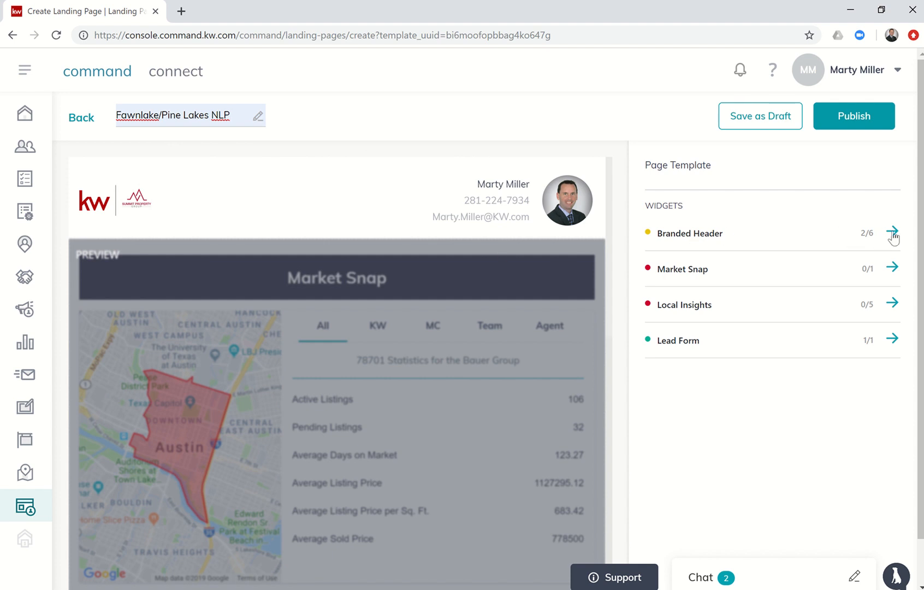
- Set the Branded Header text to 'Your Fawnlake / Pine Lakes Neighborhood Expert' and apply it
left_click(892, 233)
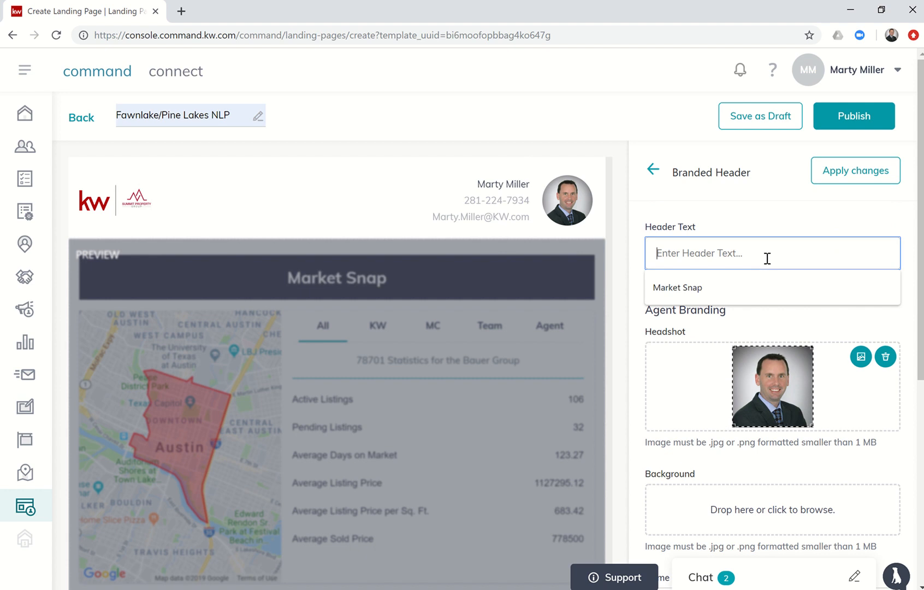
type("Your")
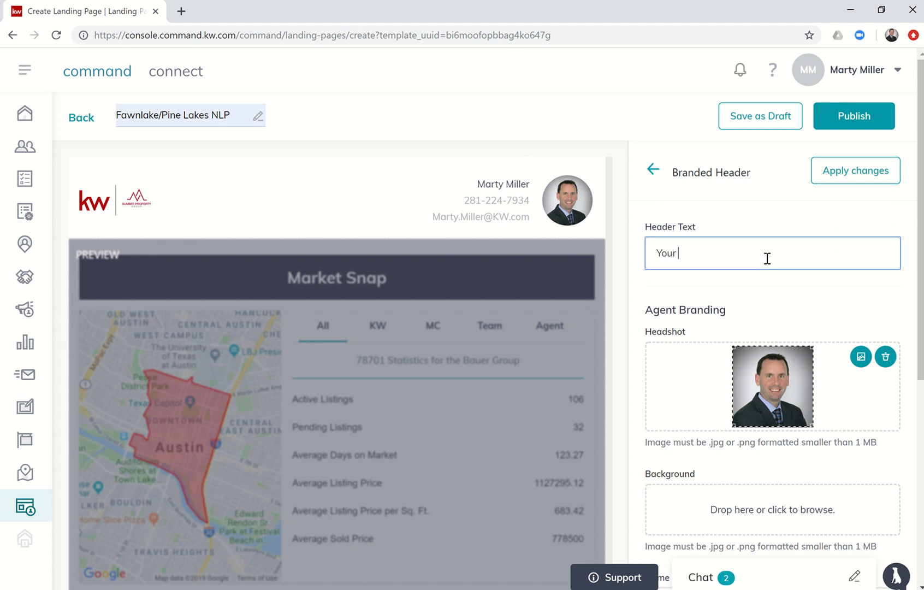
type("Fawnlake /")
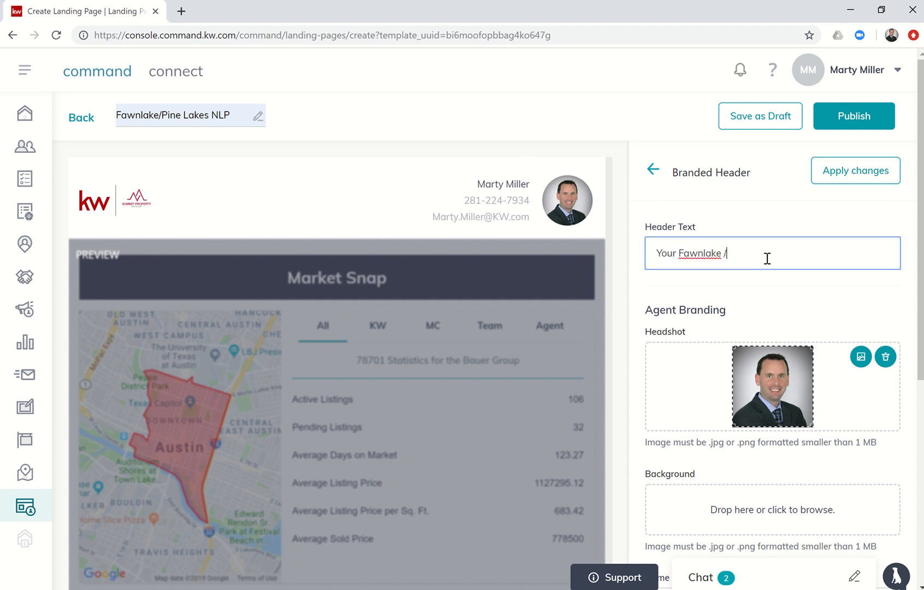
type("Pine Lakes")
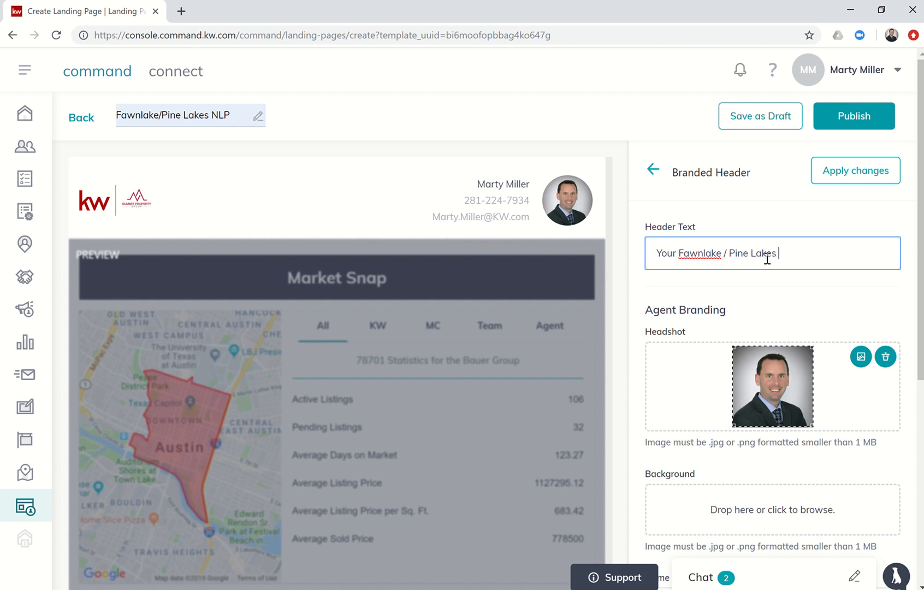
type("Neighborhood")
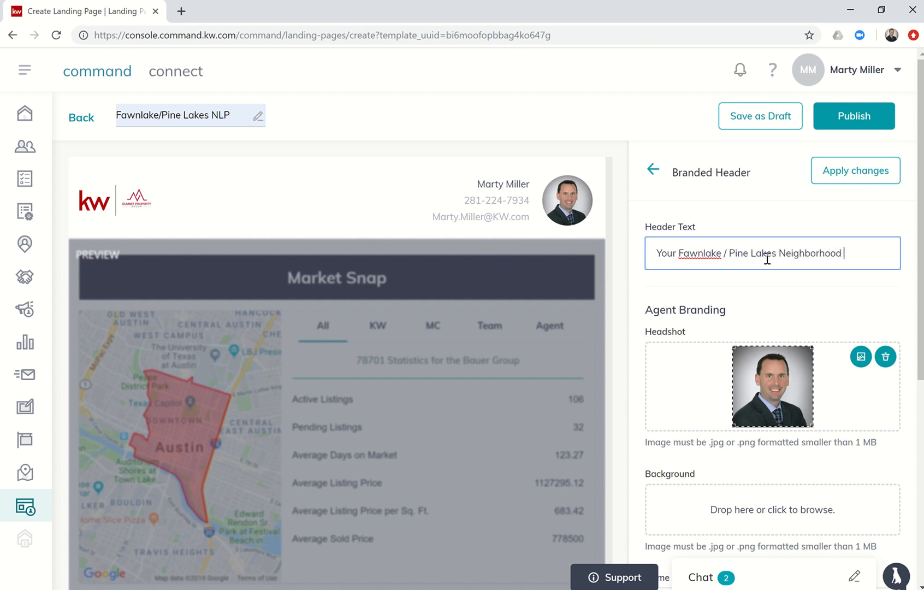
type("Expert")
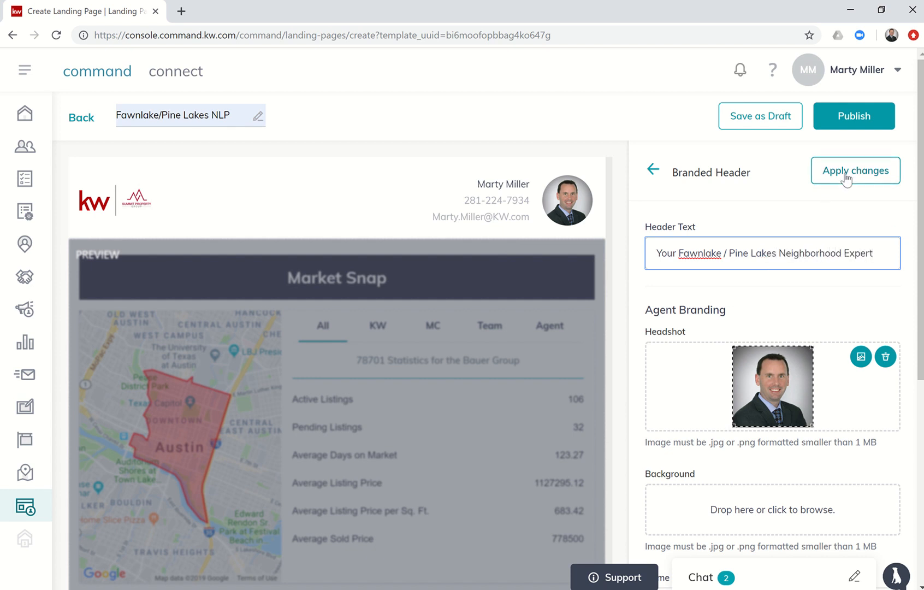
left_click(855, 170)
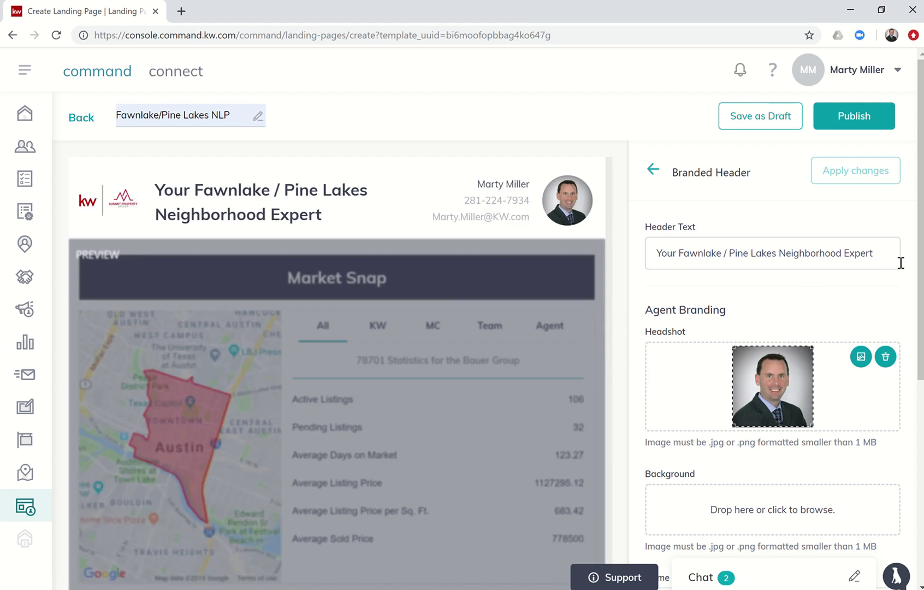
scroll("down", 3)
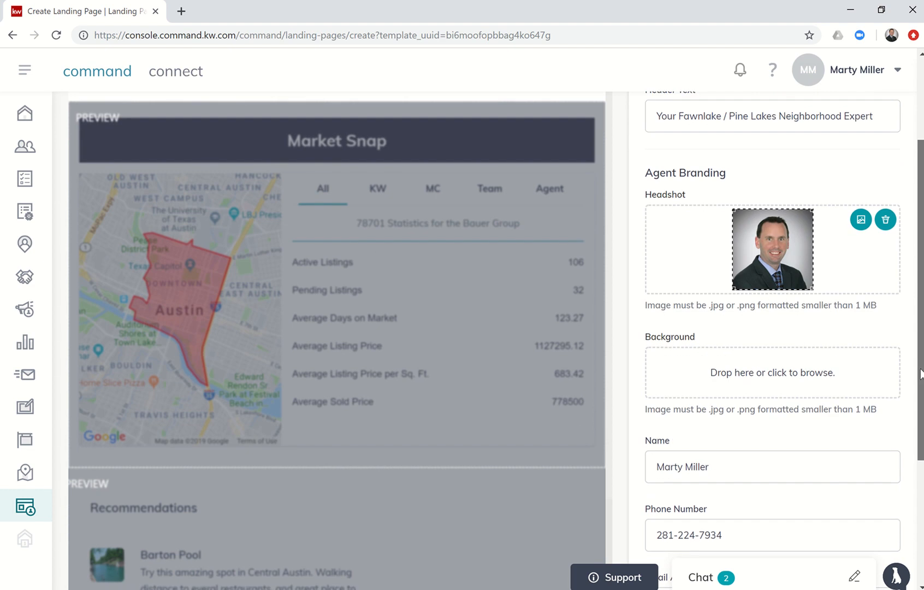
scroll("down", 3)
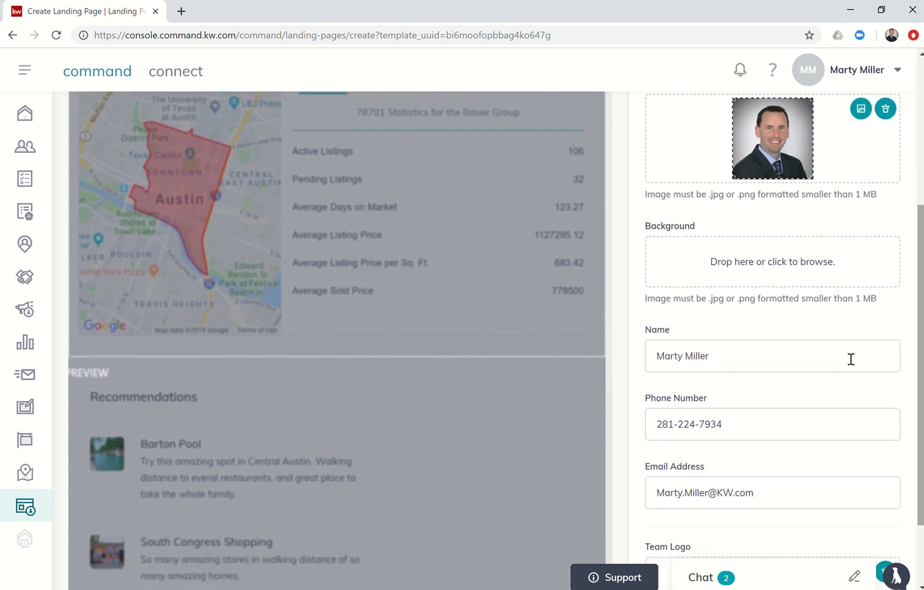
mouse_move(858, 261)
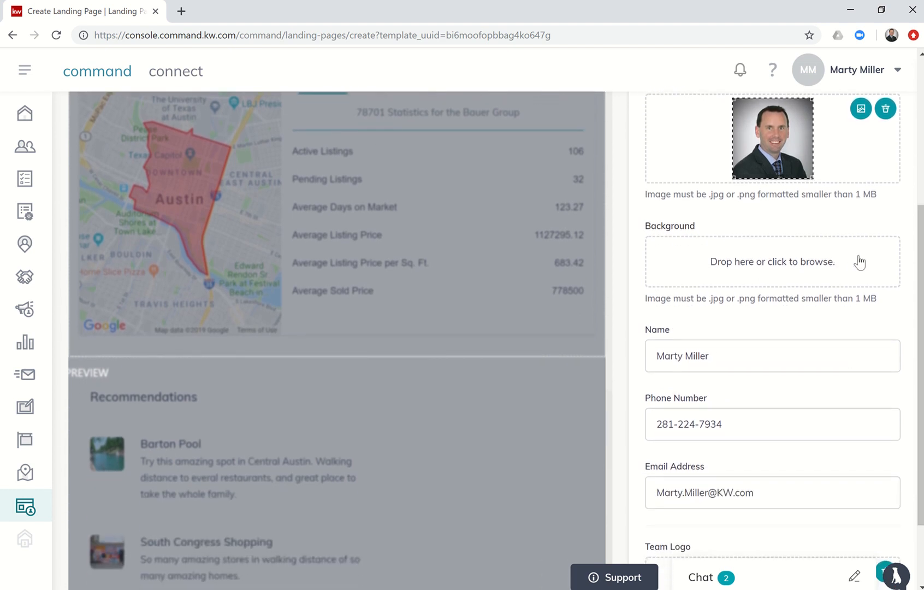
scroll("down", 3)
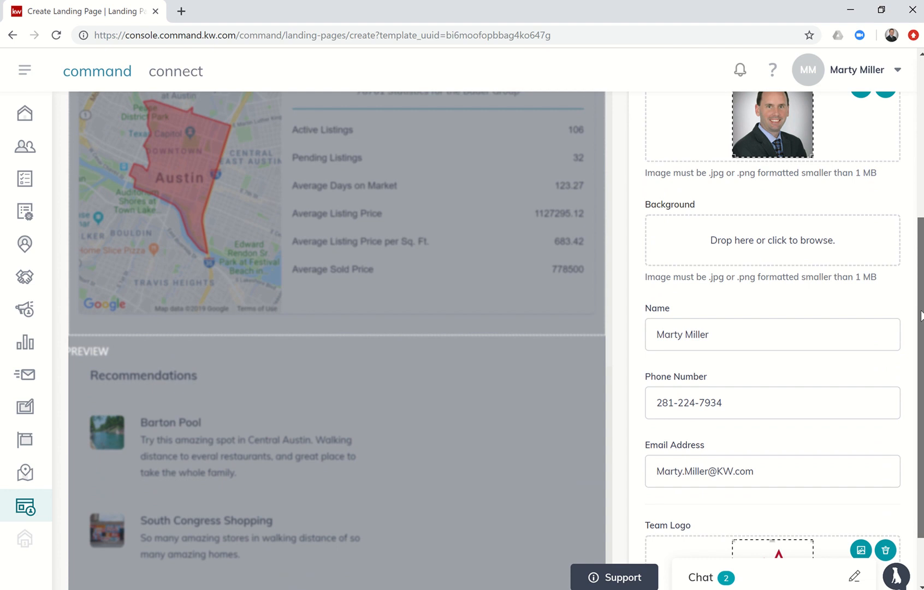
scroll("down", 3)
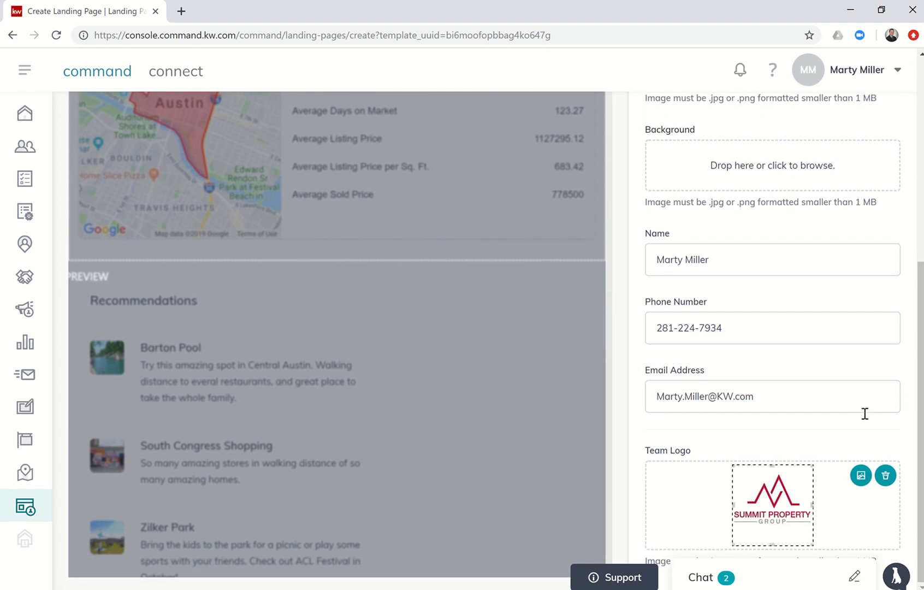
mouse_move(917, 450)
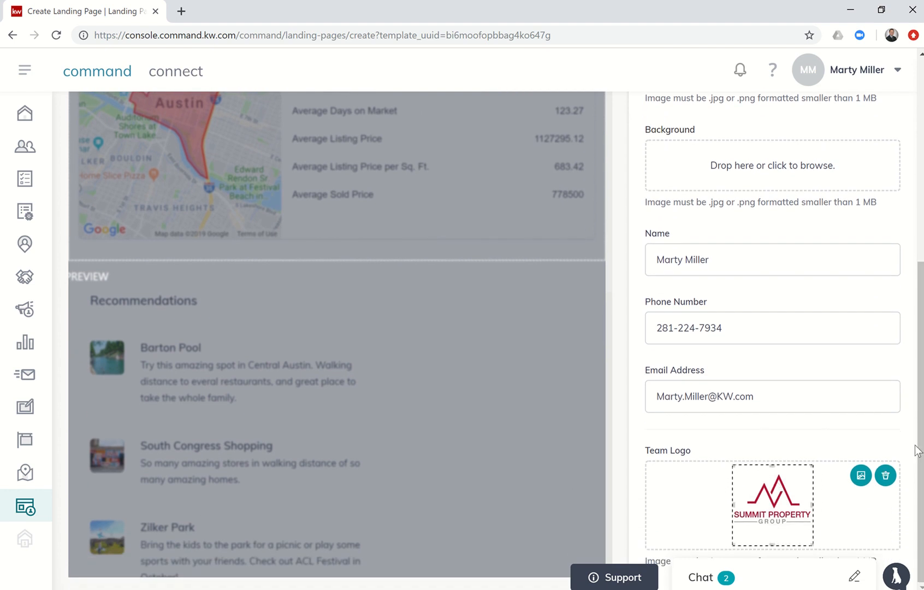
scroll("up", 3)
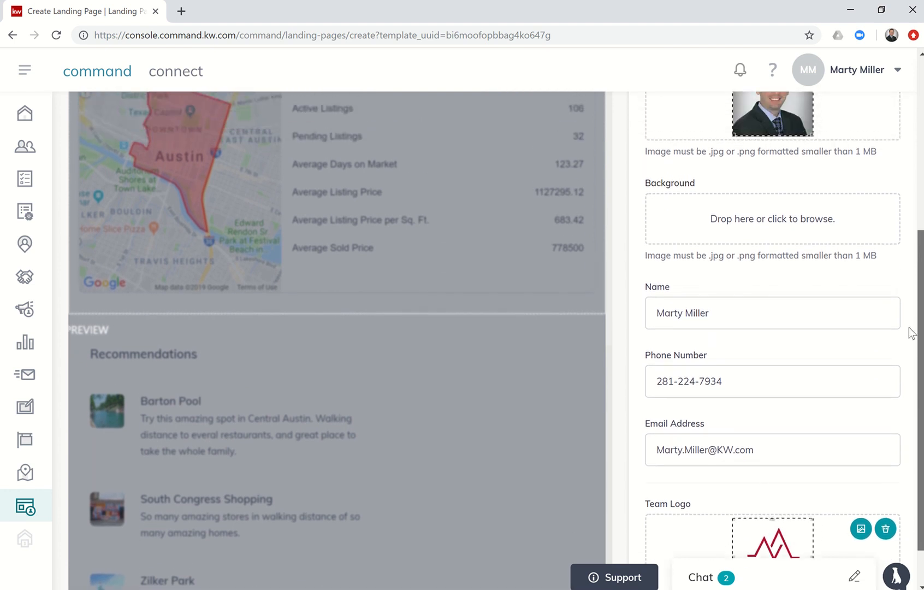
scroll("up", 3)
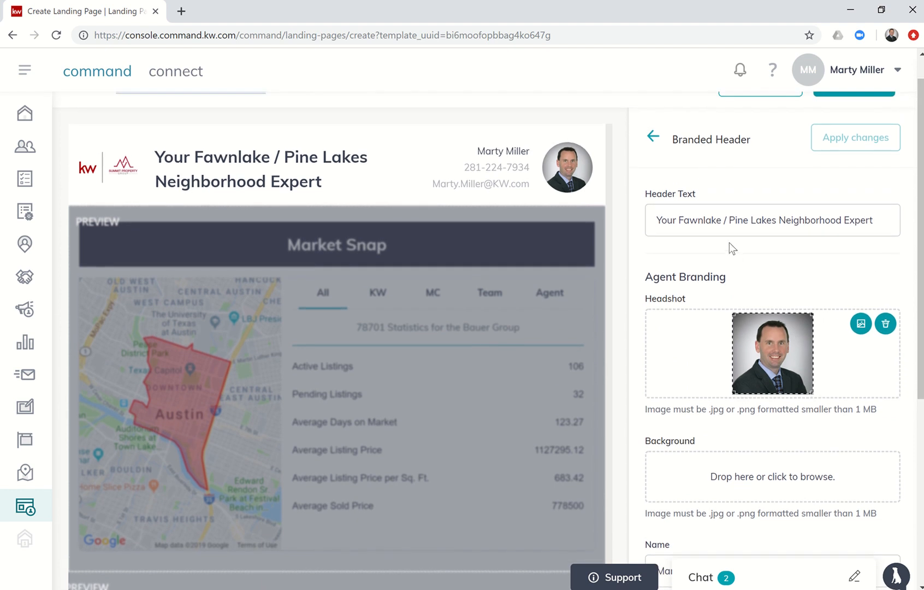
mouse_move(659, 155)
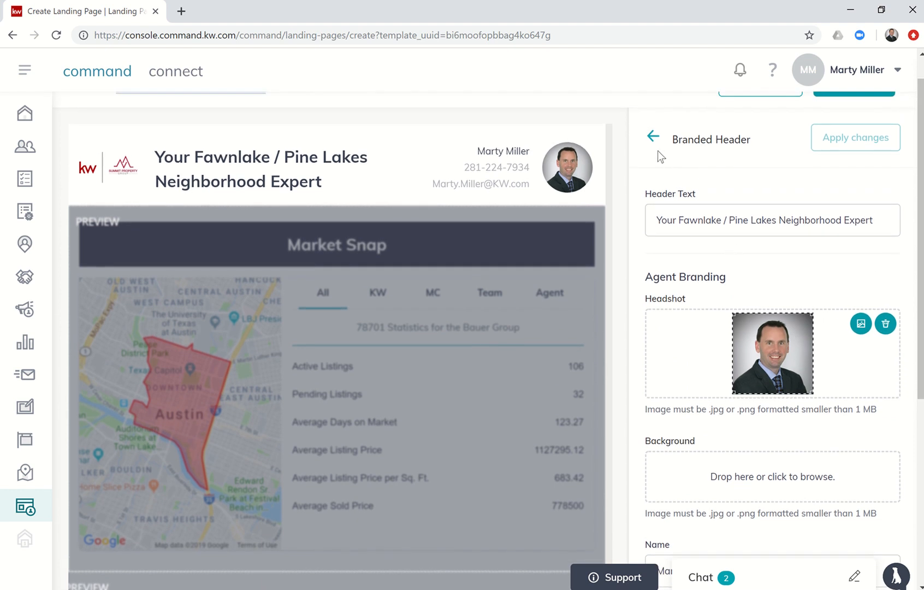
- Retitle the Market Snap widget header 'Hyperlocal Neighborhood Listing Info'
left_click(653, 136)
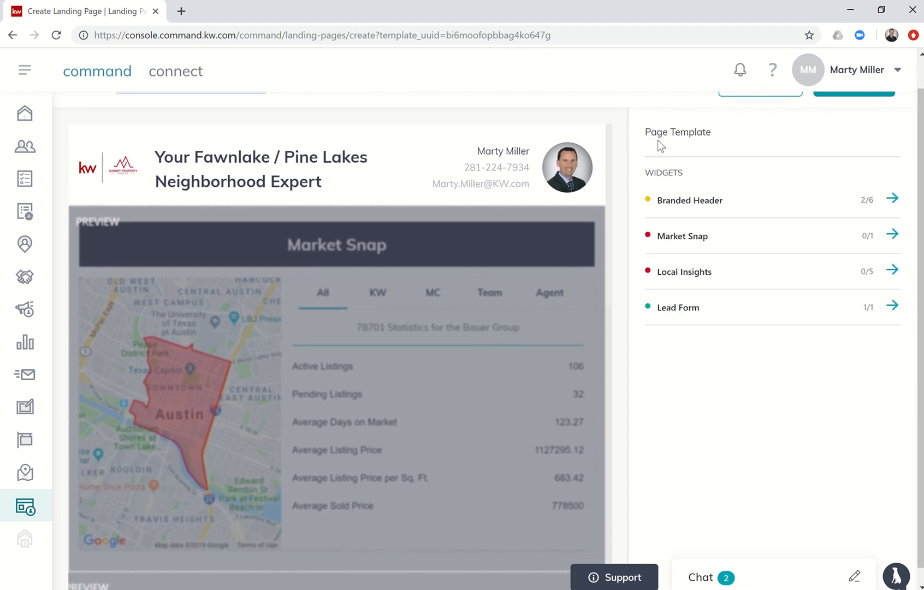
mouse_move(896, 233)
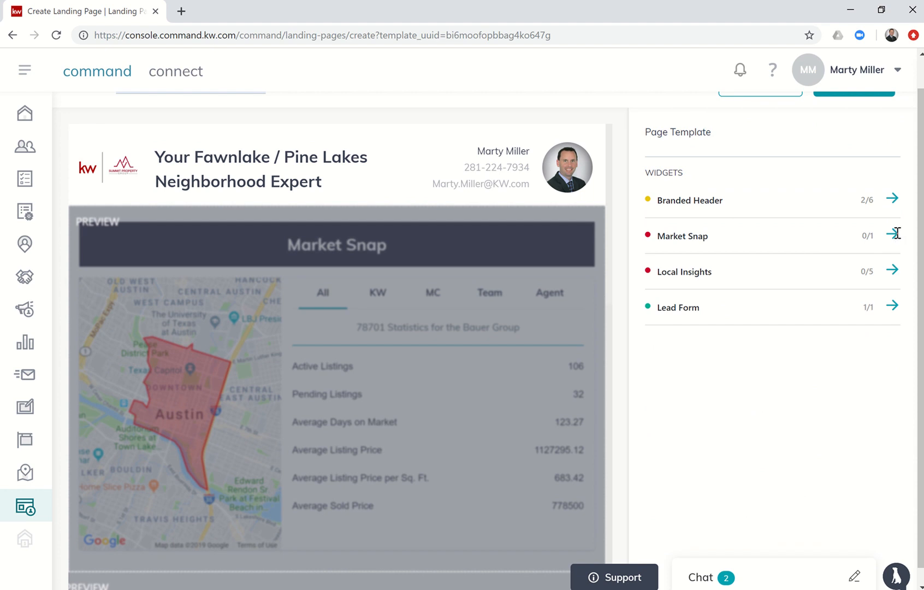
left_click(893, 236)
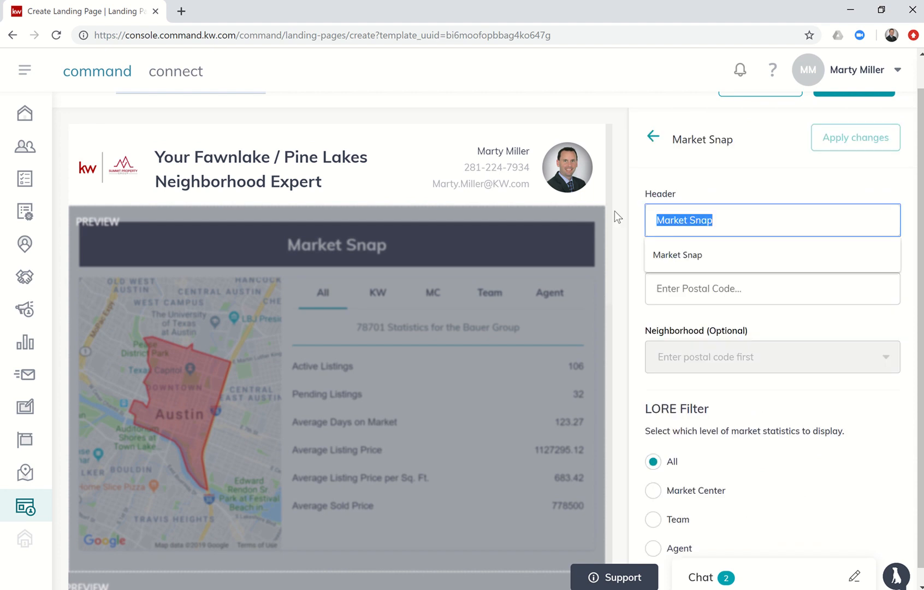
type("Hyperlocal Nei")
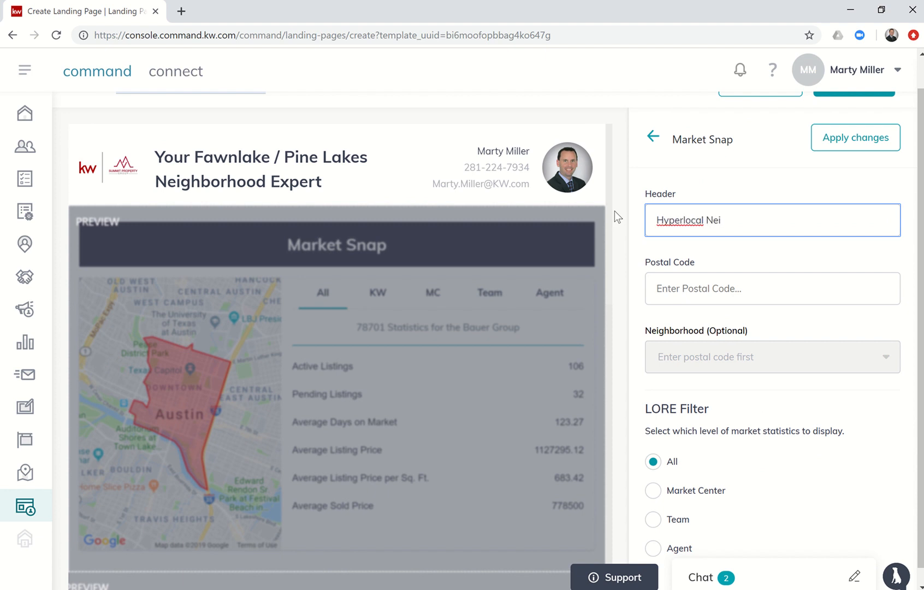
type("ghborhood")
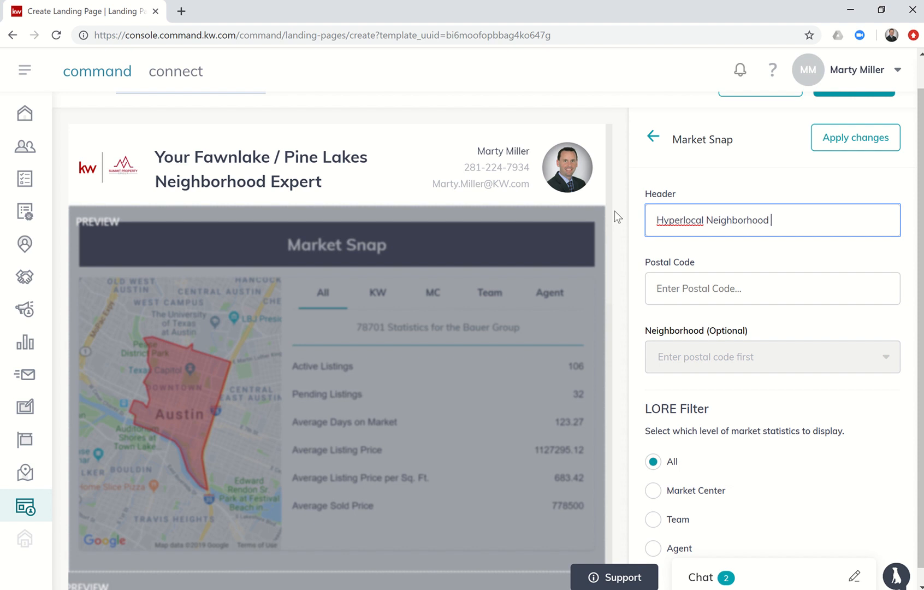
type("Listing Info")
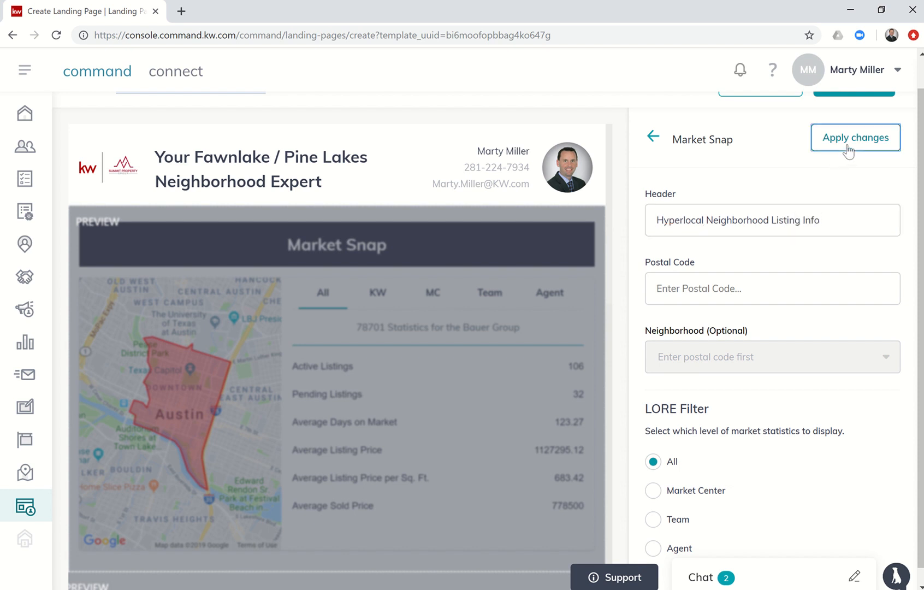
left_click(855, 137)
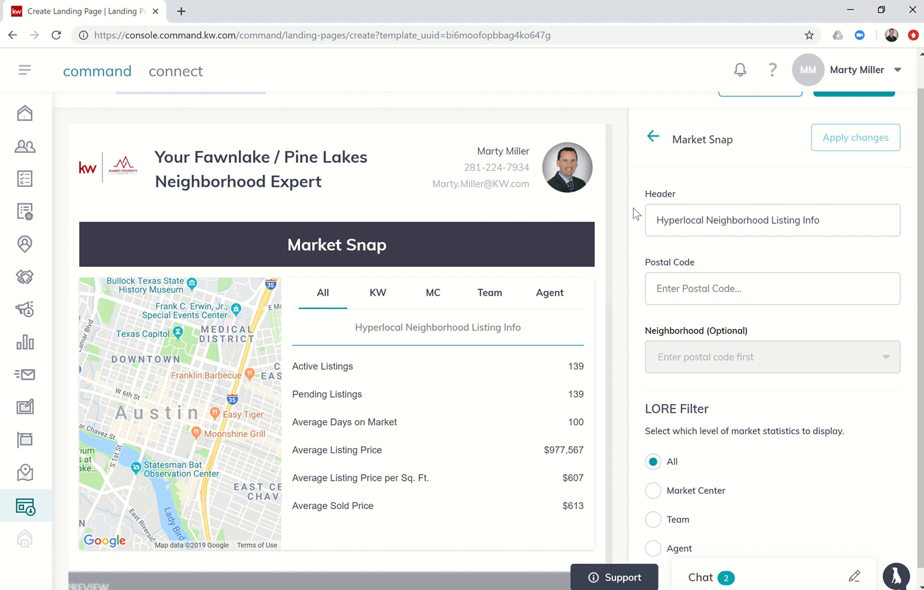
- Set Market Snap to postal code 77493 and Fawnlake/Pine Lakes, then apply
left_click(772, 289)
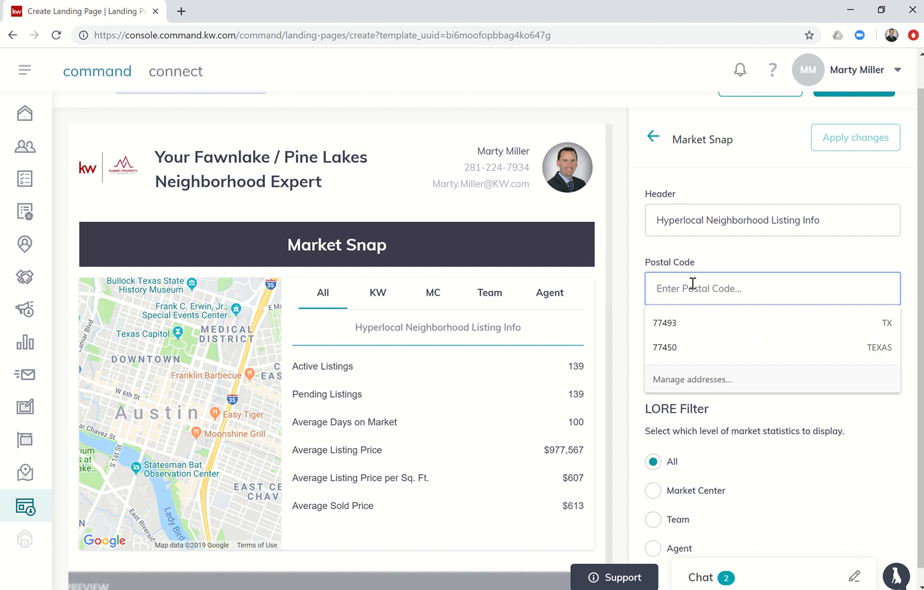
left_click(664, 322)
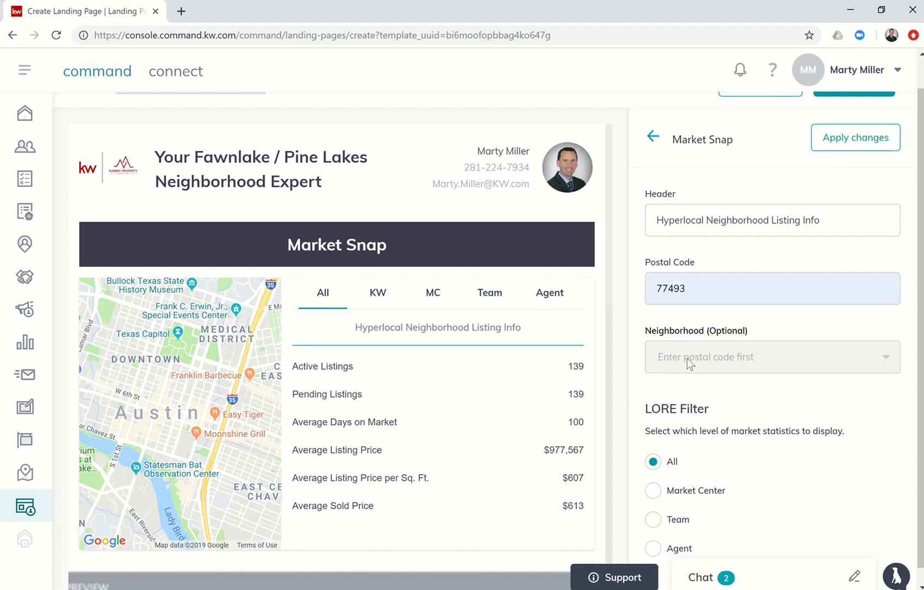
left_click(766, 356)
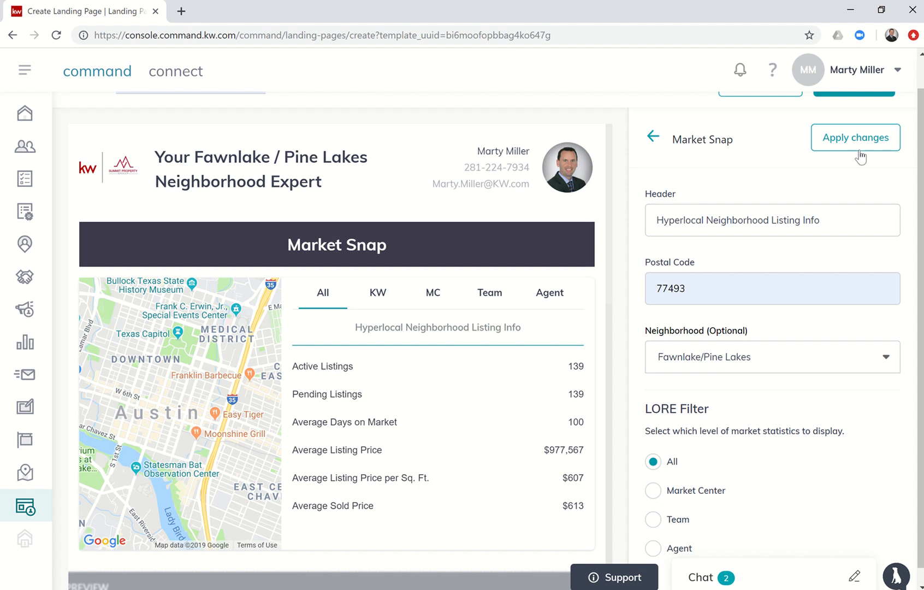
left_click(855, 137)
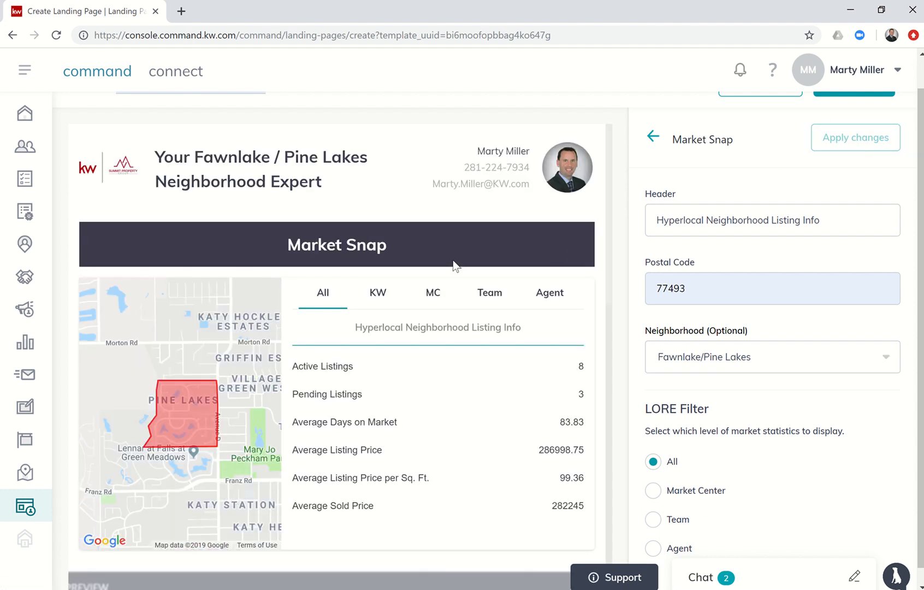
mouse_move(397, 327)
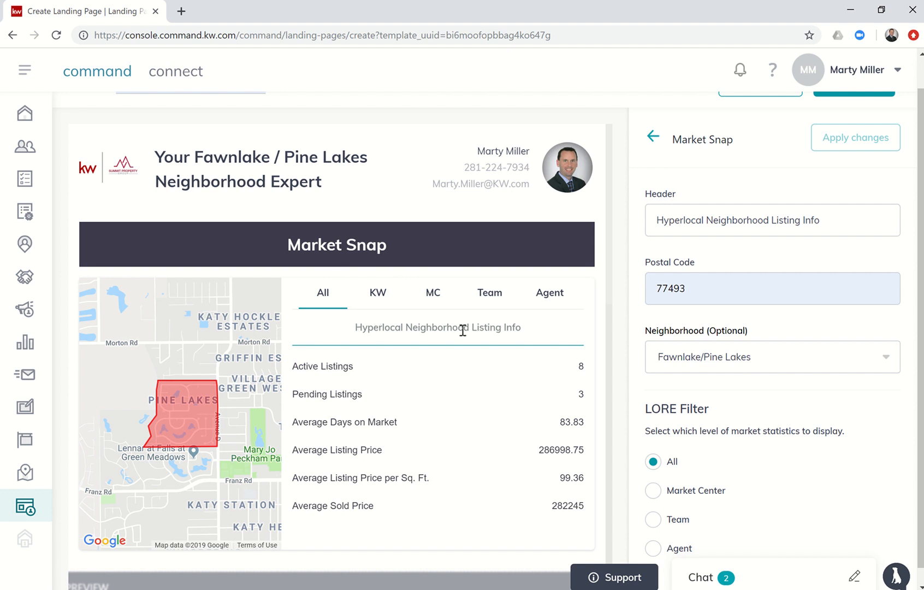
mouse_move(340, 252)
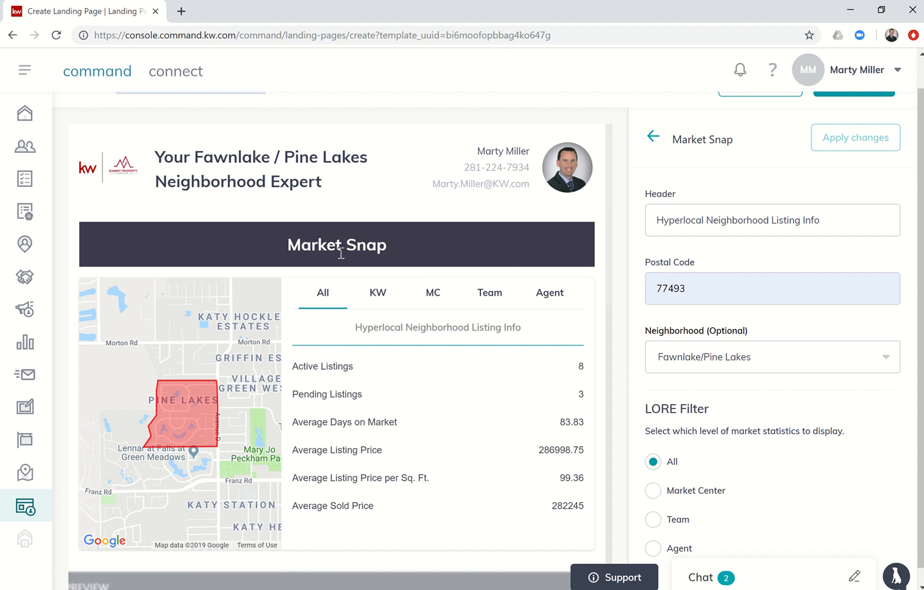
mouse_move(208, 420)
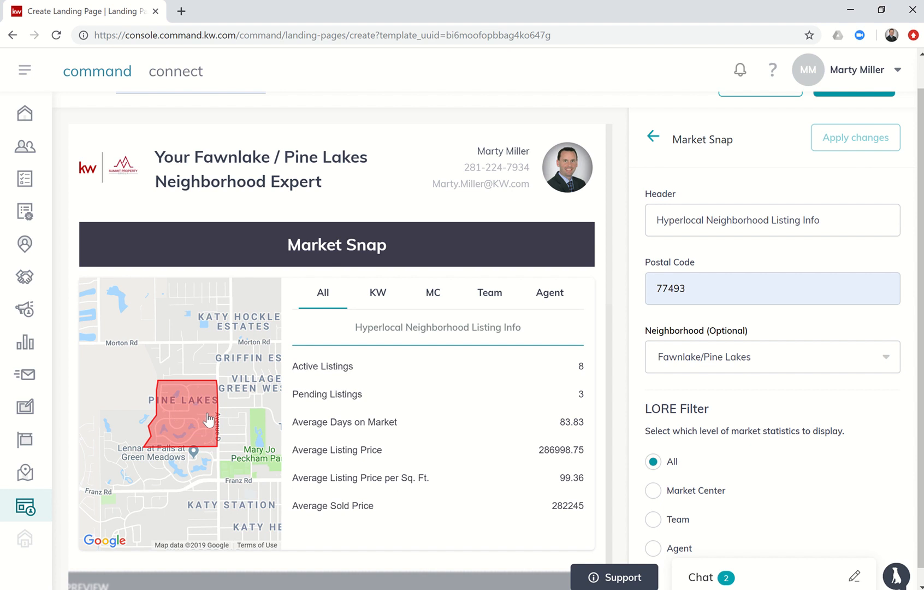
mouse_move(446, 482)
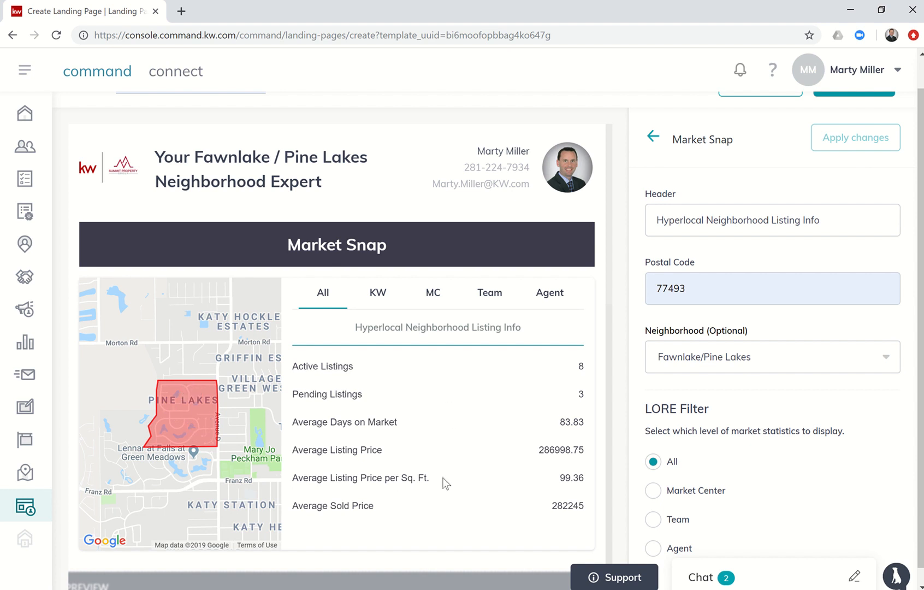
mouse_move(638, 197)
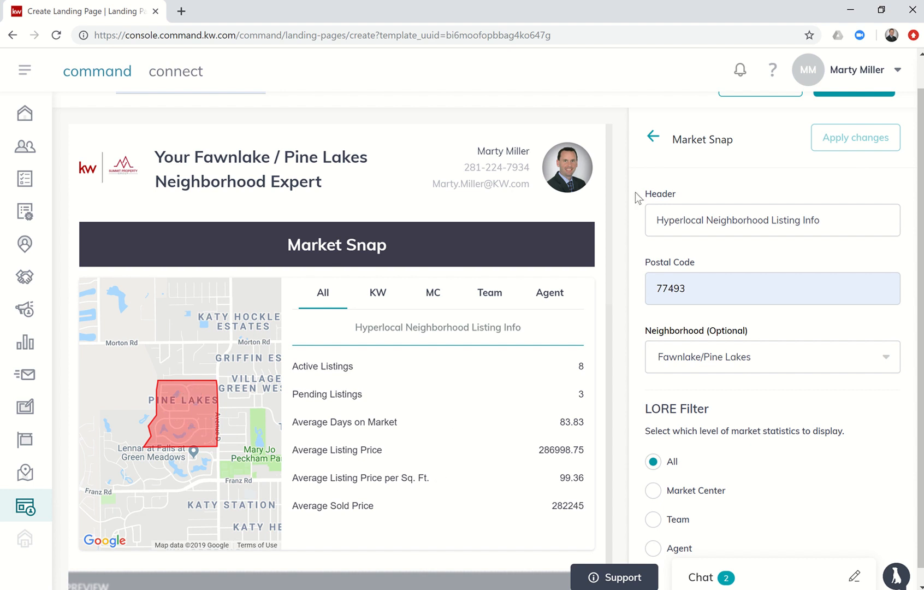
left_click(653, 136)
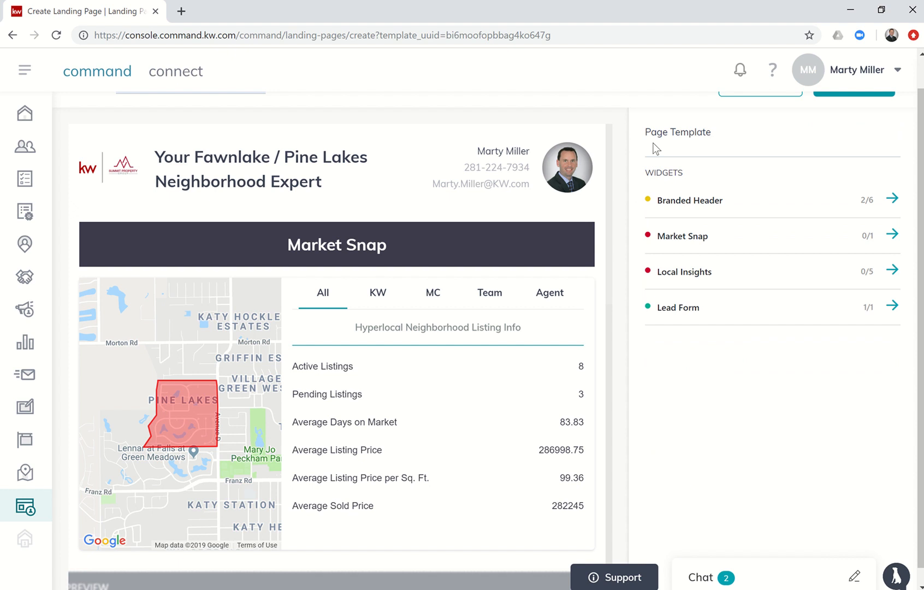
- In Local Insights for 77493, add Chuys Katy and Katy Veterinary Clinic as recommendations
left_click(893, 271)
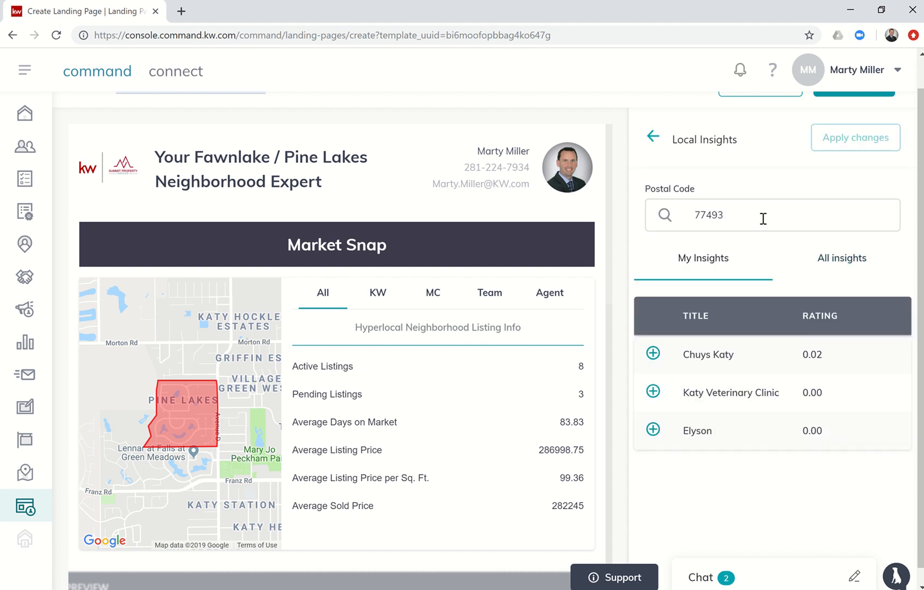
mouse_move(721, 368)
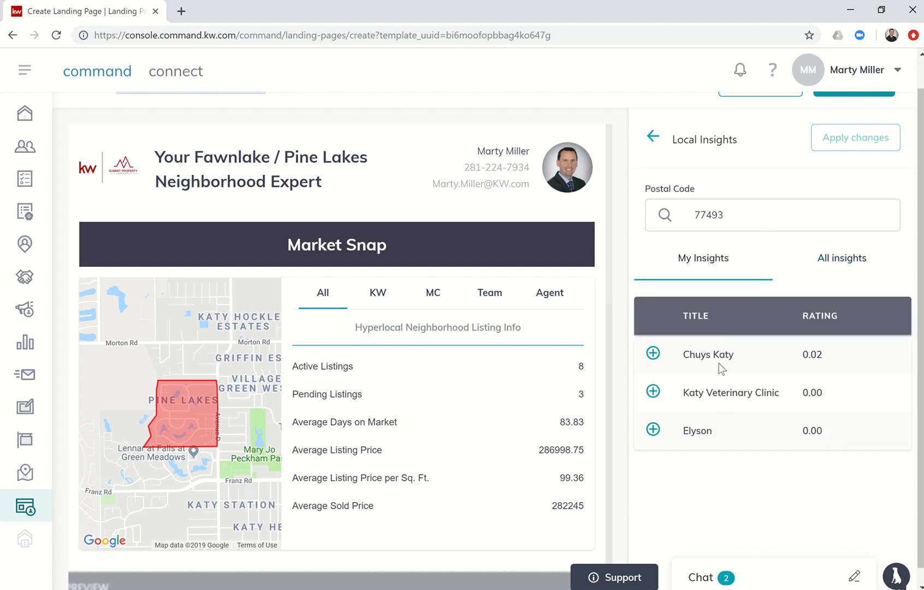
left_click(841, 257)
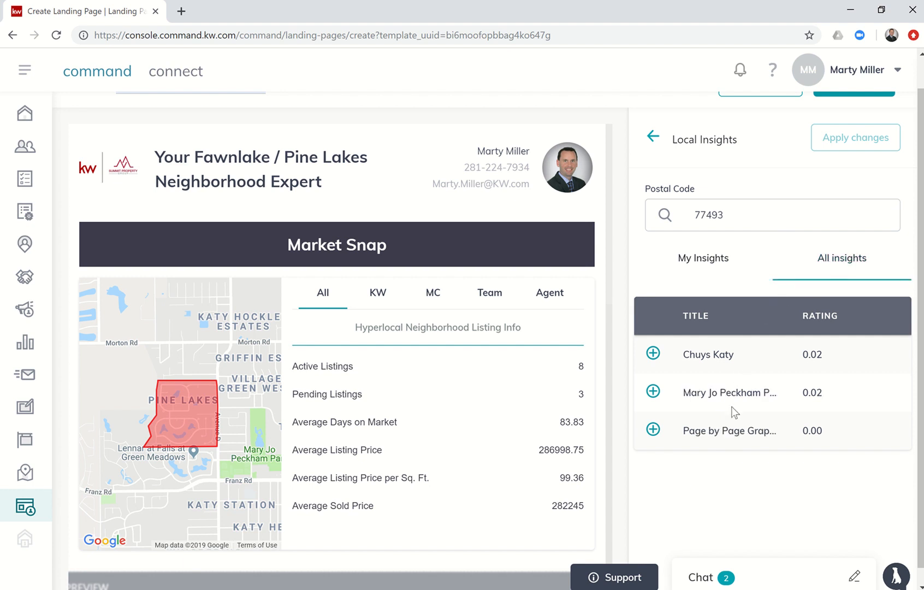
mouse_move(709, 414)
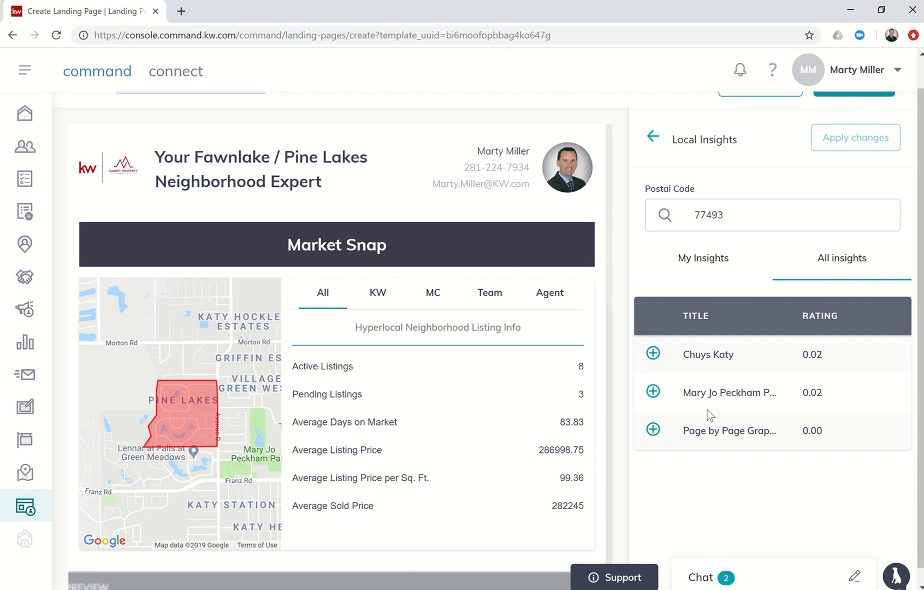
left_click(695, 315)
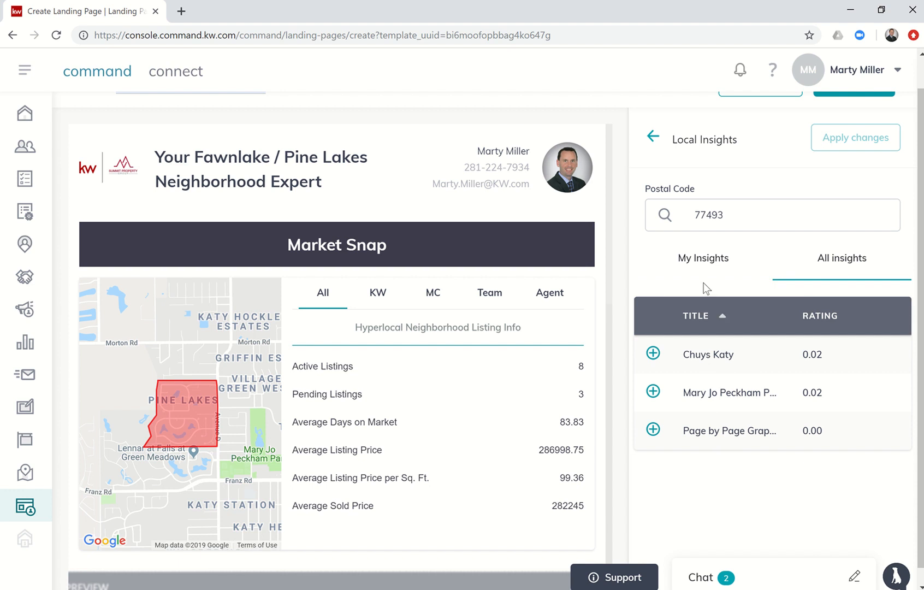
left_click(703, 257)
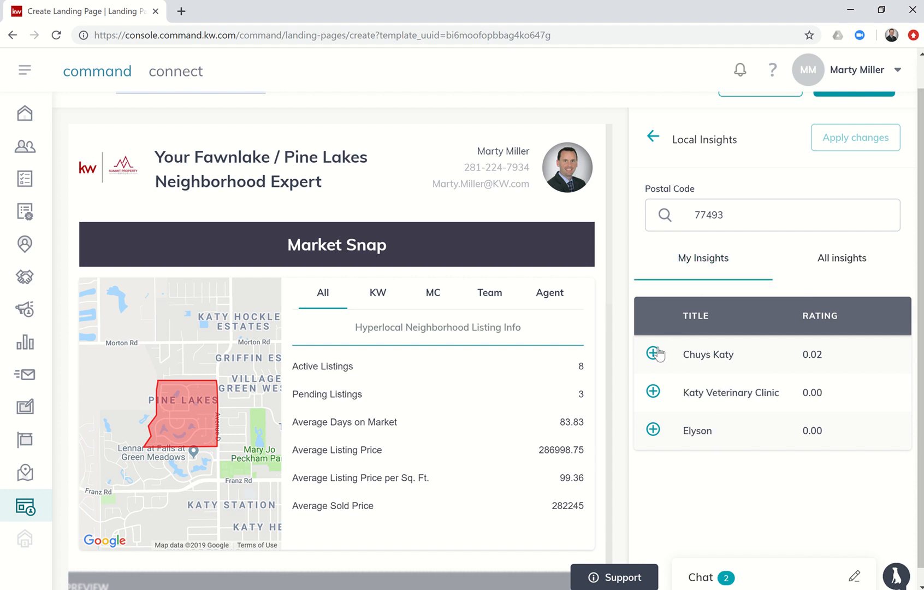
left_click(652, 353)
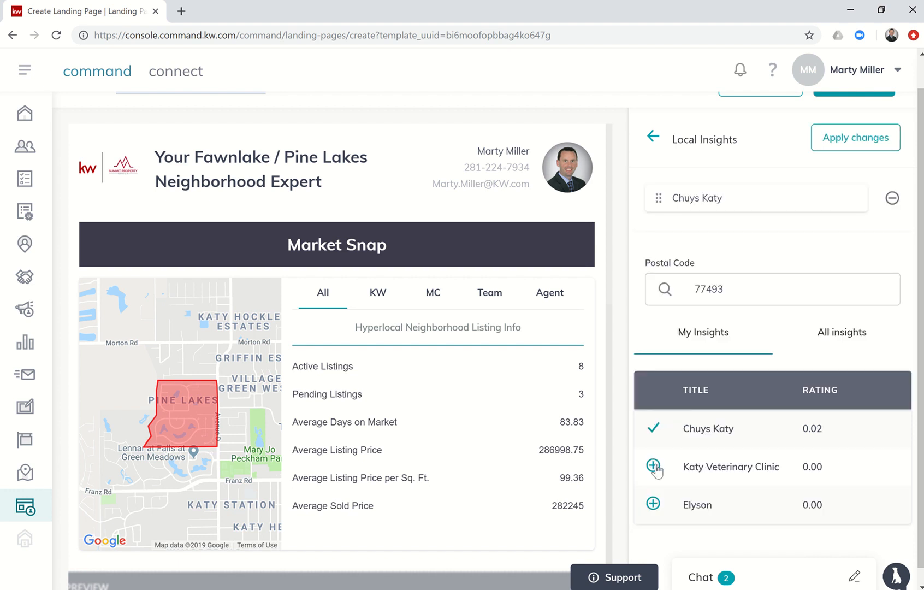
left_click(653, 467)
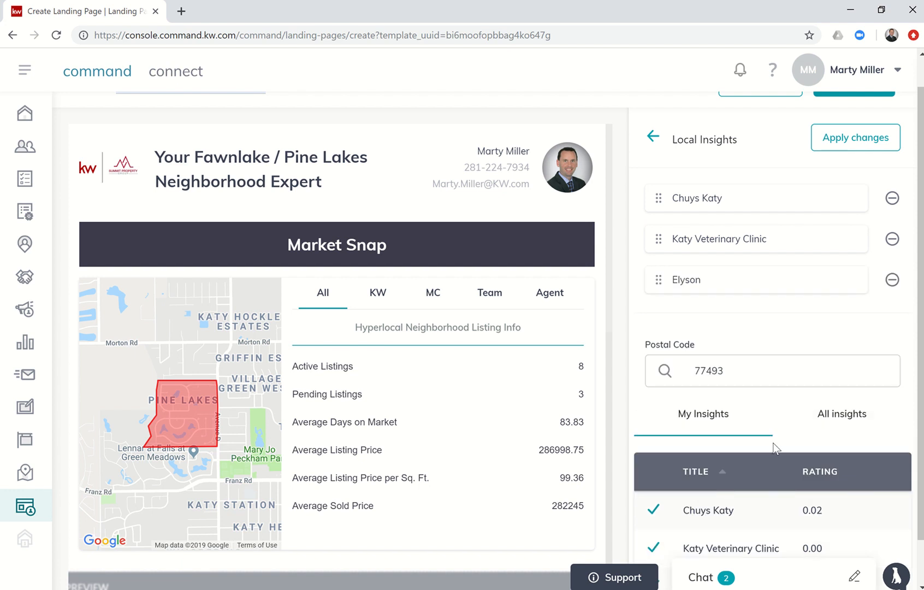
- Add Mary Jo Peckham Park from all insights and apply the four recommendations
left_click(841, 414)
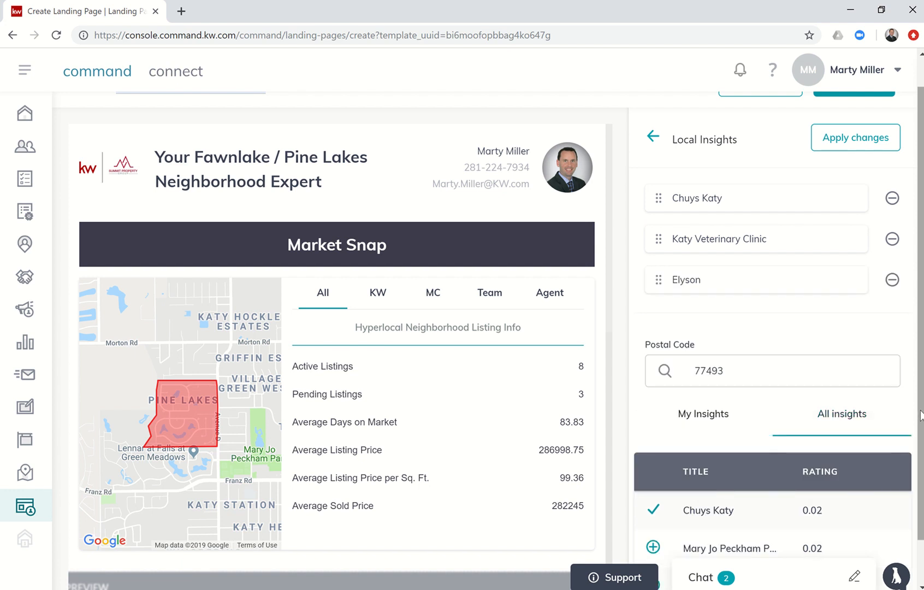
scroll("down", 3)
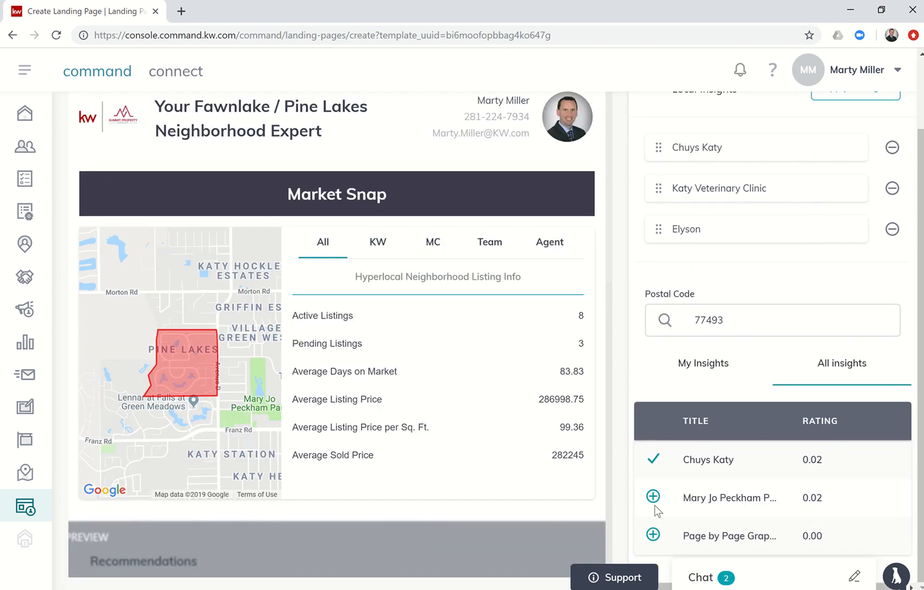
left_click(652, 498)
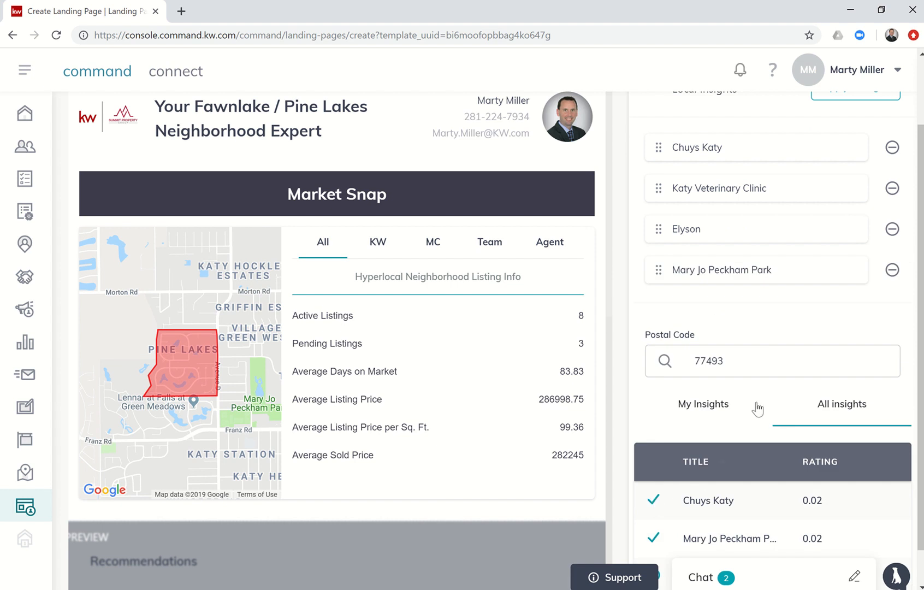
scroll("up", 3)
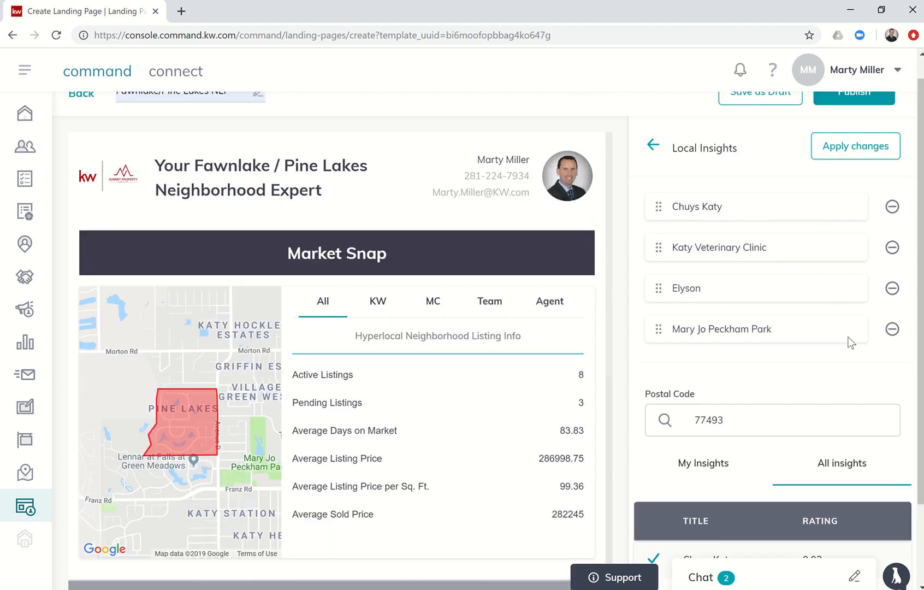
left_click(854, 145)
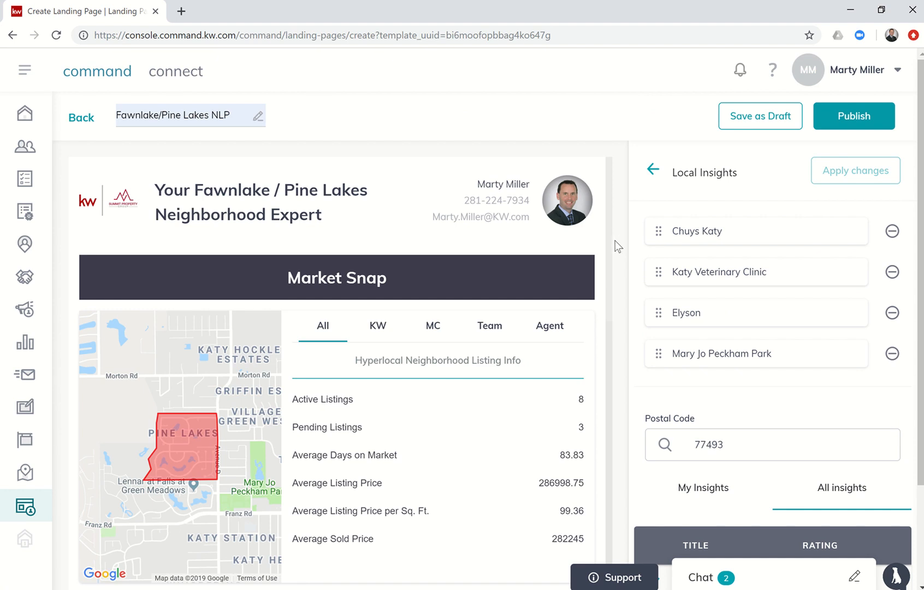
scroll("down", 3)
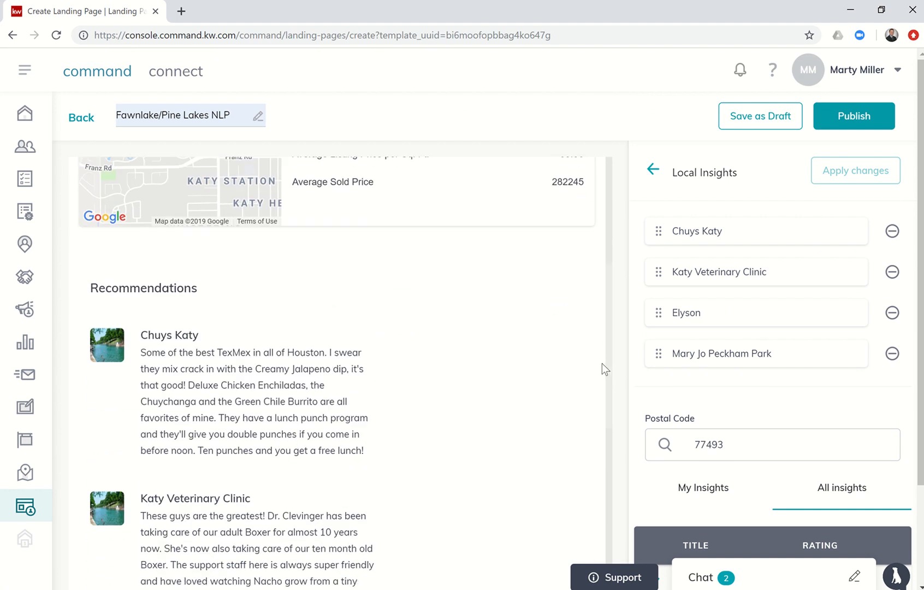
scroll("down", 3)
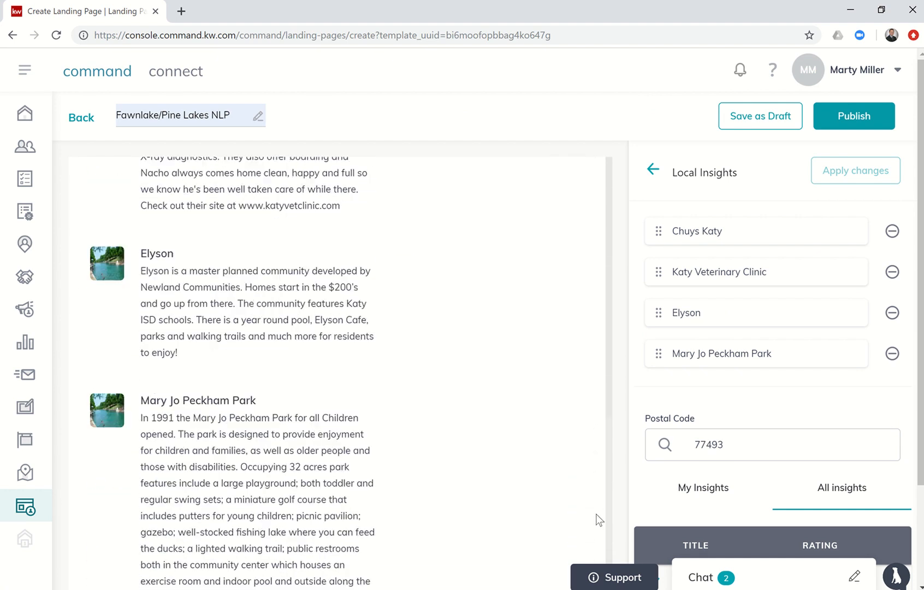
scroll("down", 3)
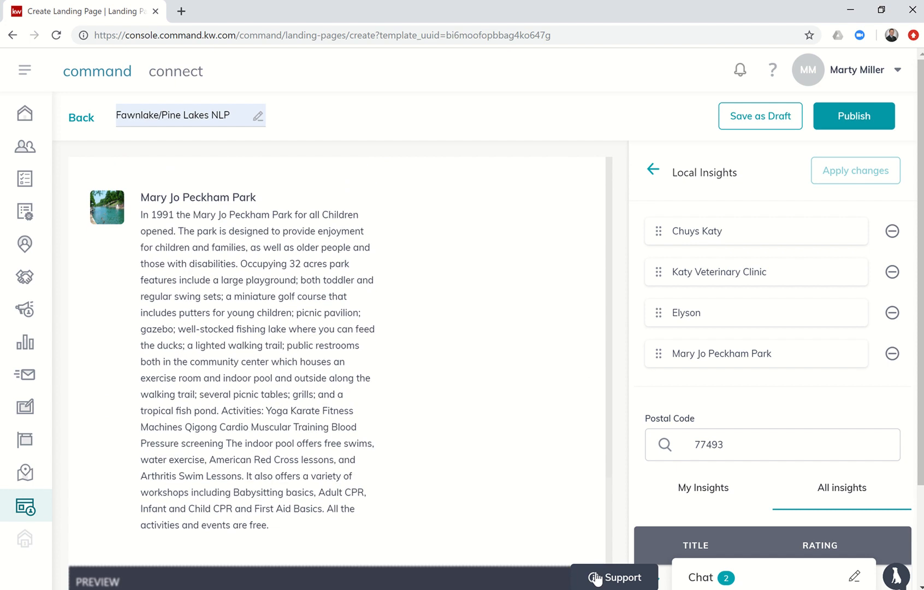
mouse_move(263, 283)
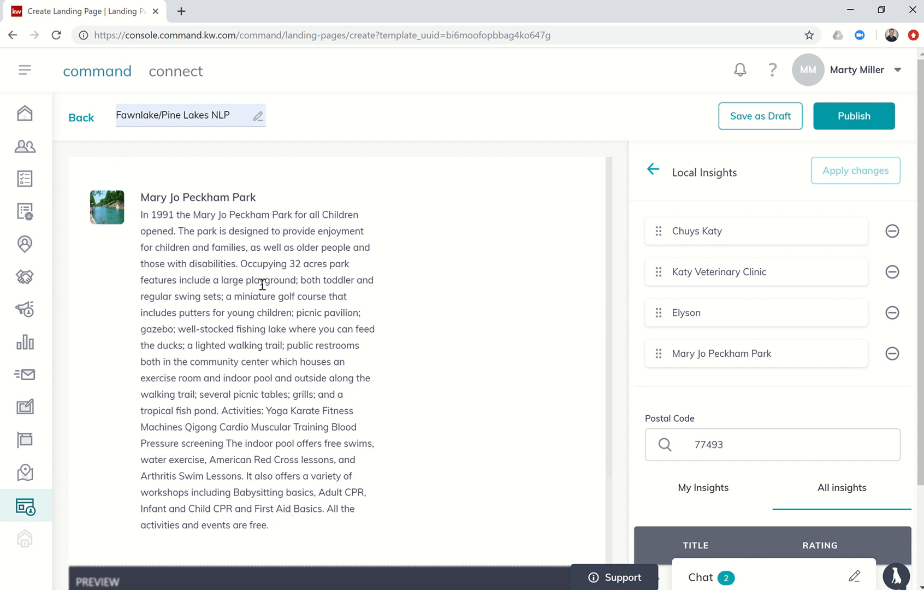
mouse_move(256, 326)
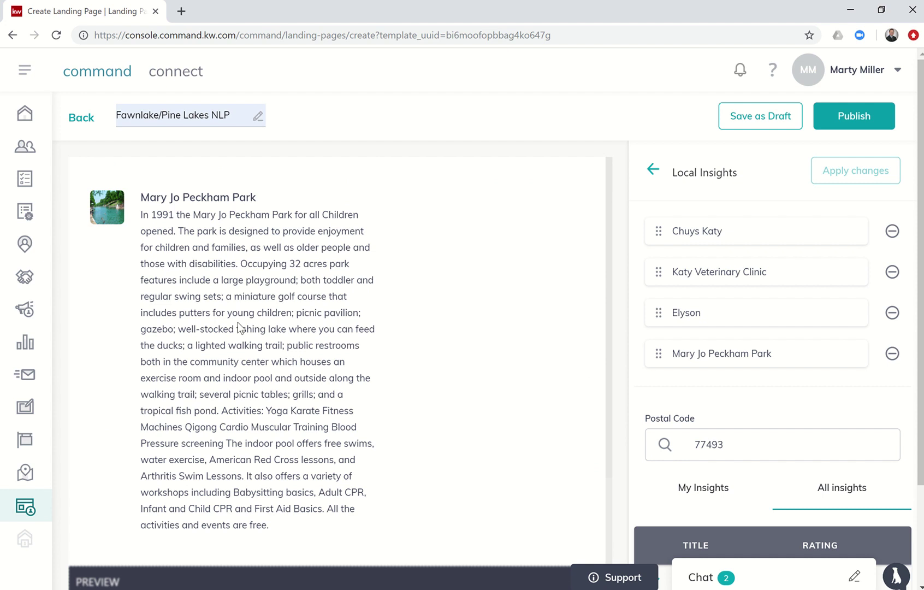
mouse_move(409, 294)
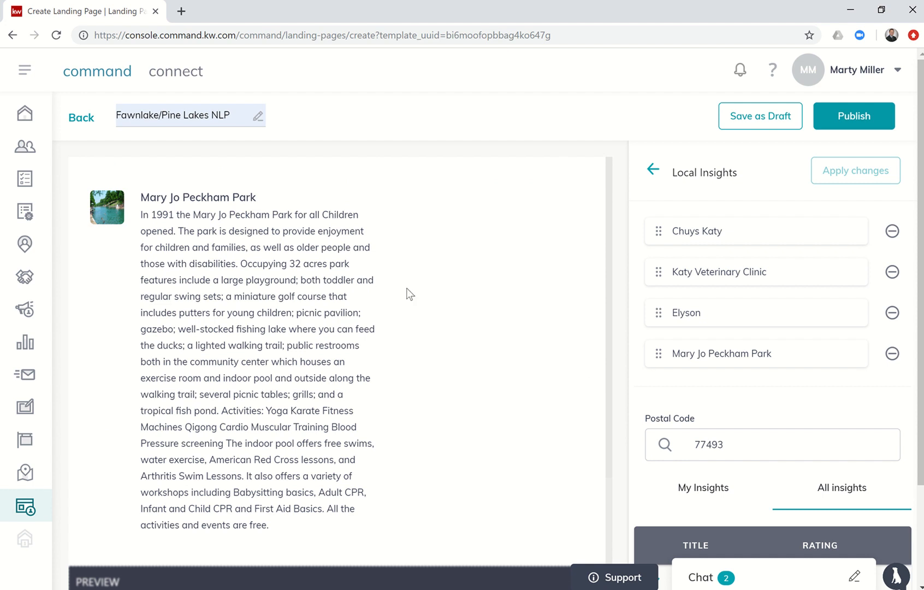
mouse_move(238, 327)
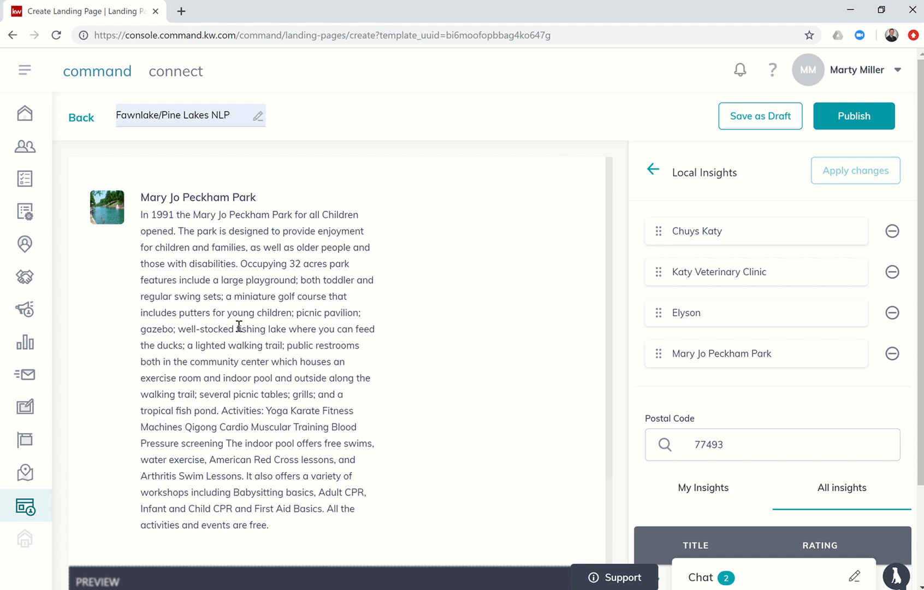
mouse_move(584, 249)
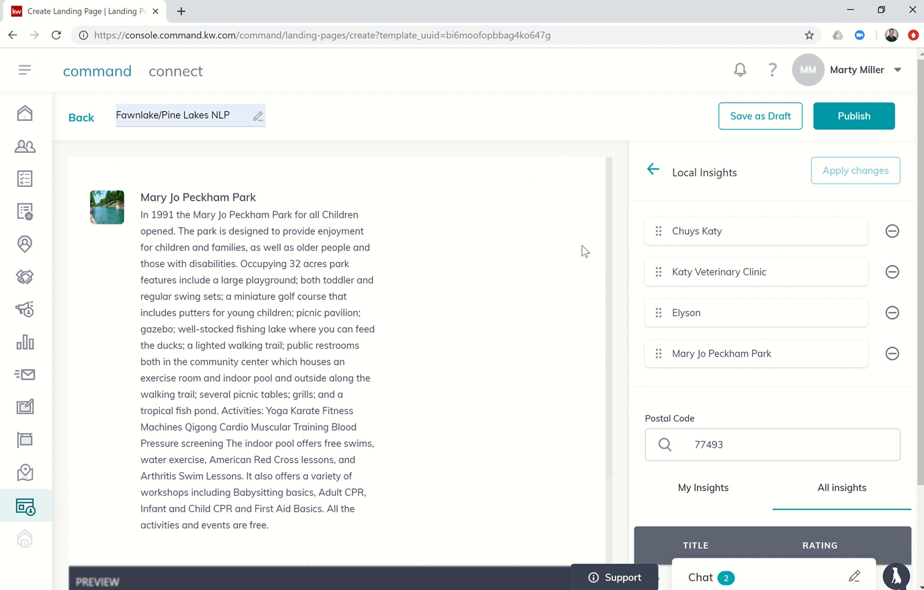
mouse_move(653, 174)
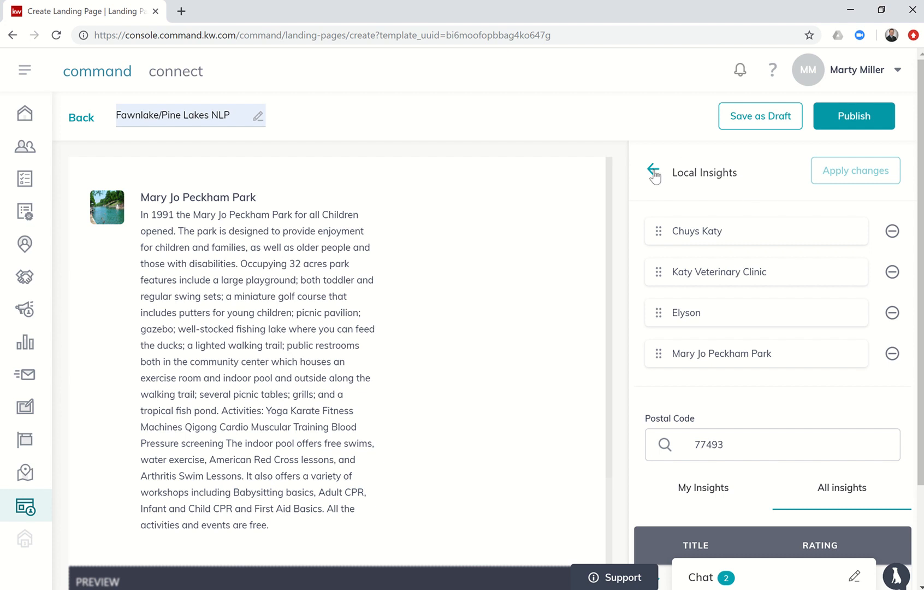
- Confirm the Lead Form header reads 'Interested? Let's talk!' and go back to the widget list
left_click(653, 173)
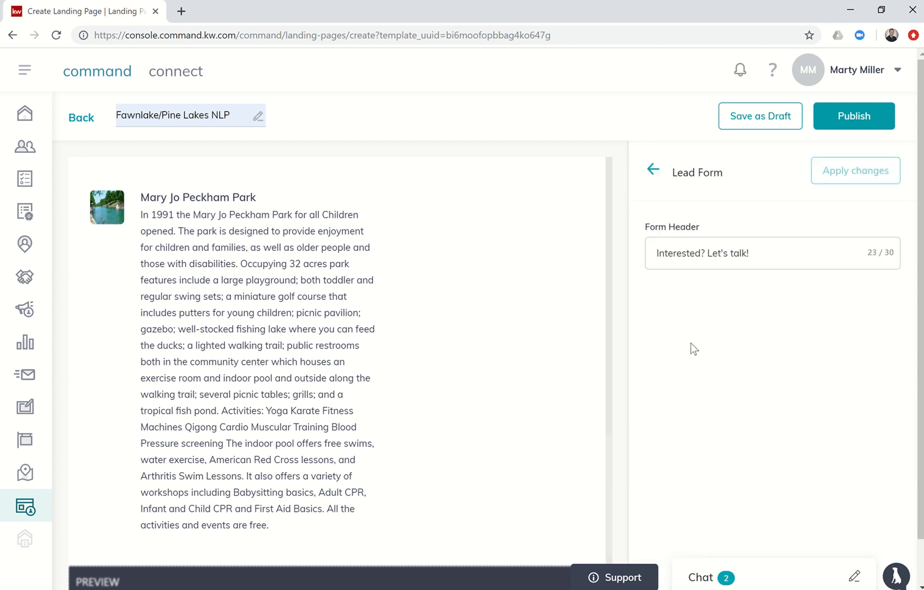
scroll("down", 3)
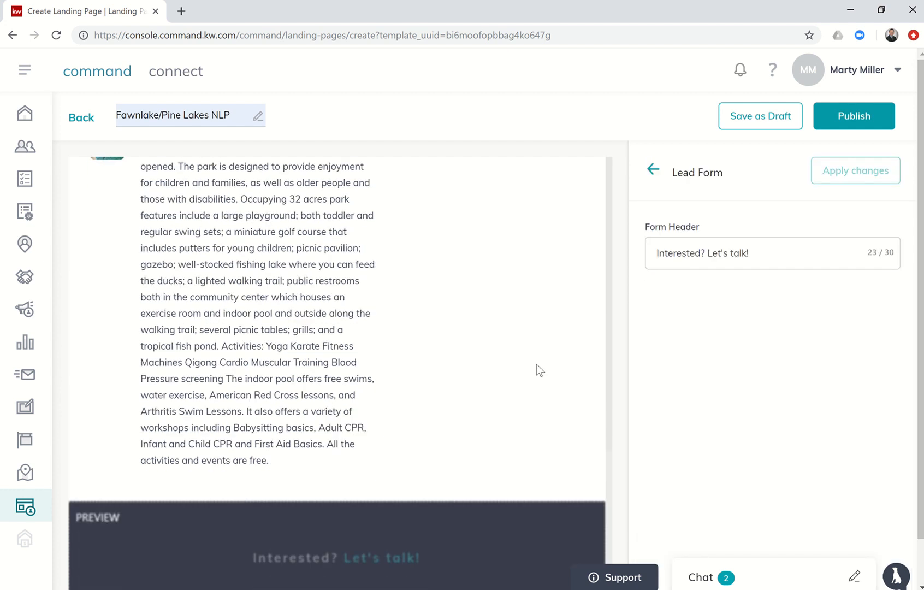
scroll("down", 3)
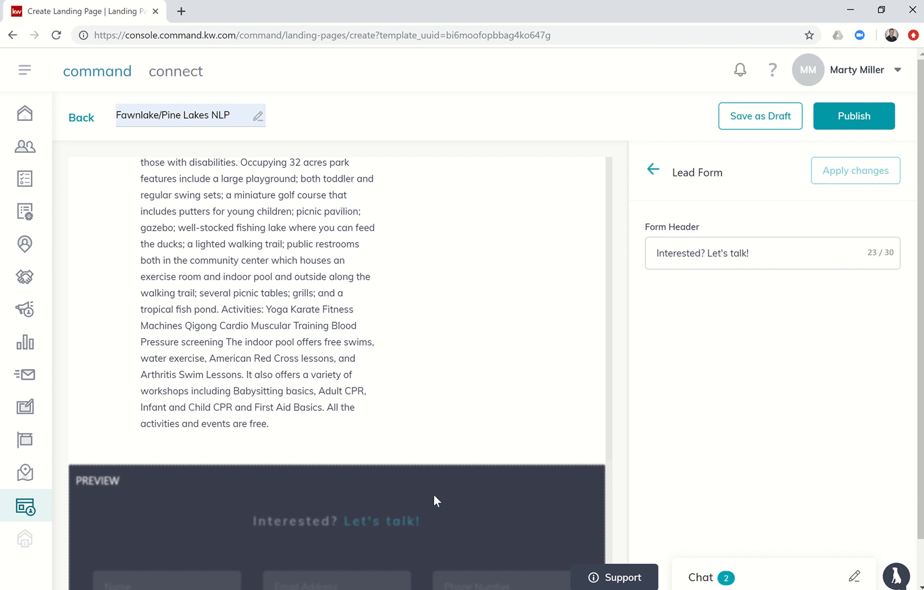
mouse_move(854, 182)
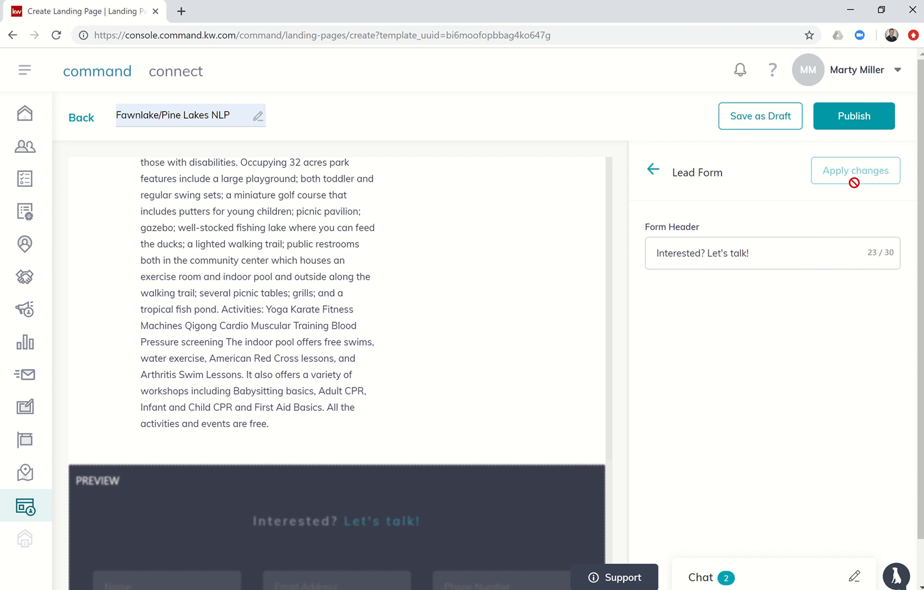
mouse_move(819, 124)
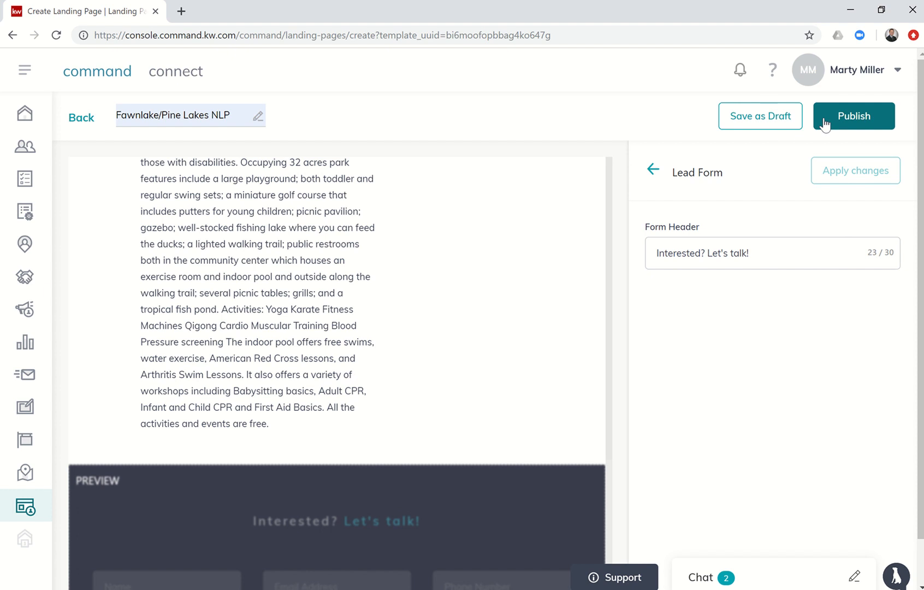
left_click(653, 169)
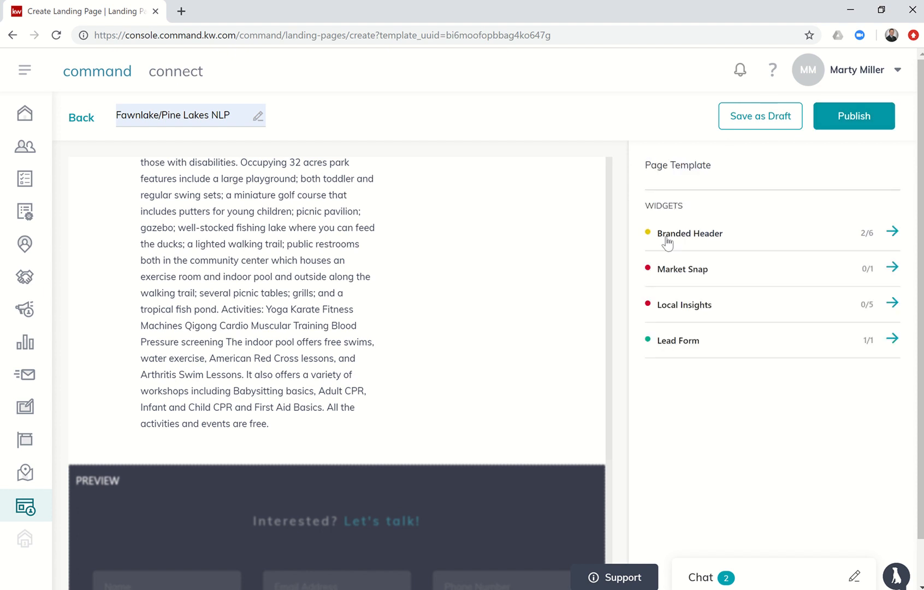
mouse_move(678, 335)
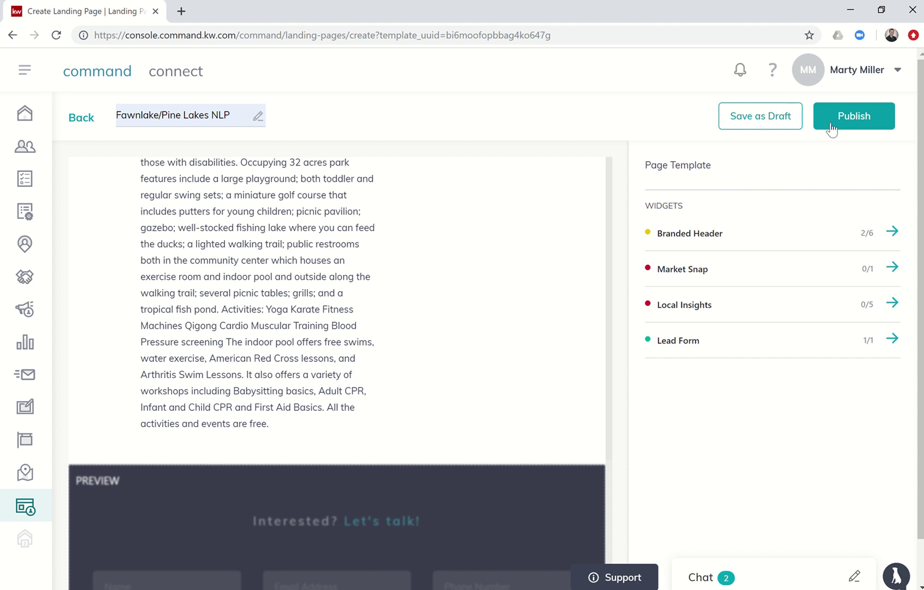
- Save 'Fawnlake/Pine Lakes NLP' as a draft and return to the Landing Pages list
left_click(852, 116)
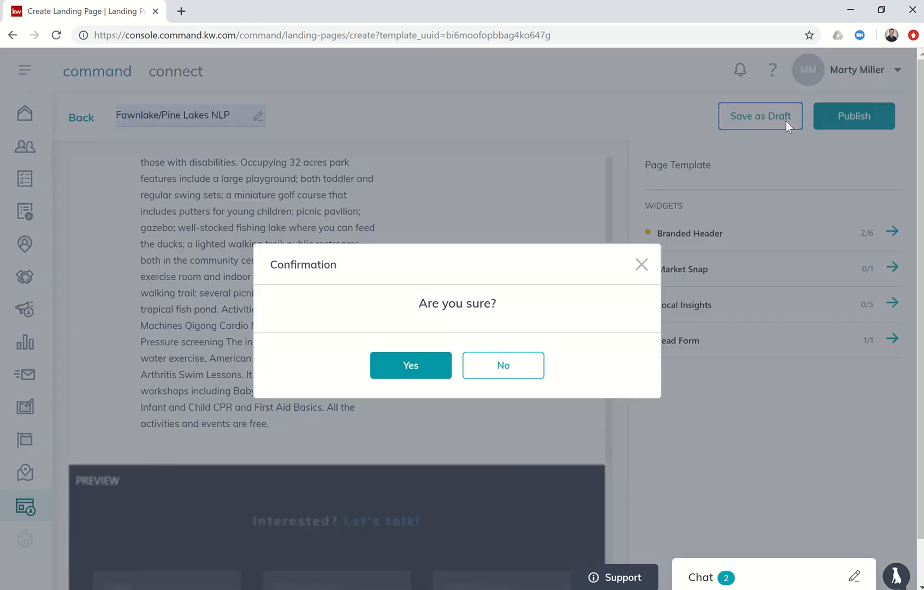
left_click(410, 364)
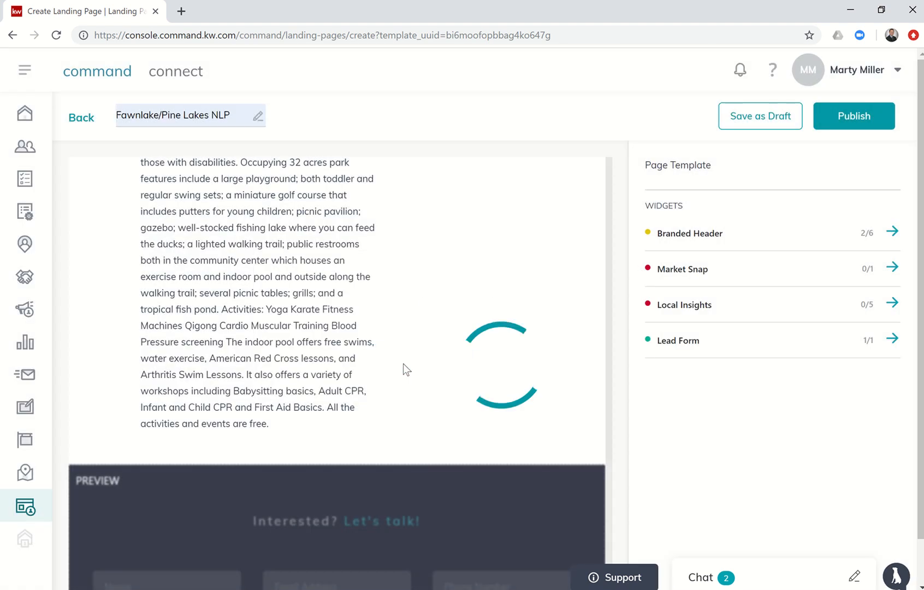
left_click(852, 115)
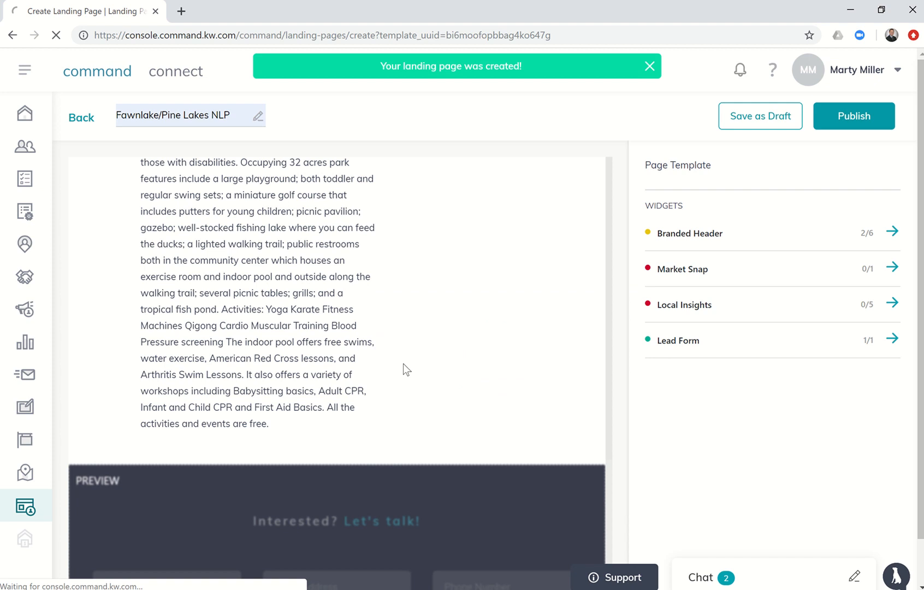
left_click(82, 118)
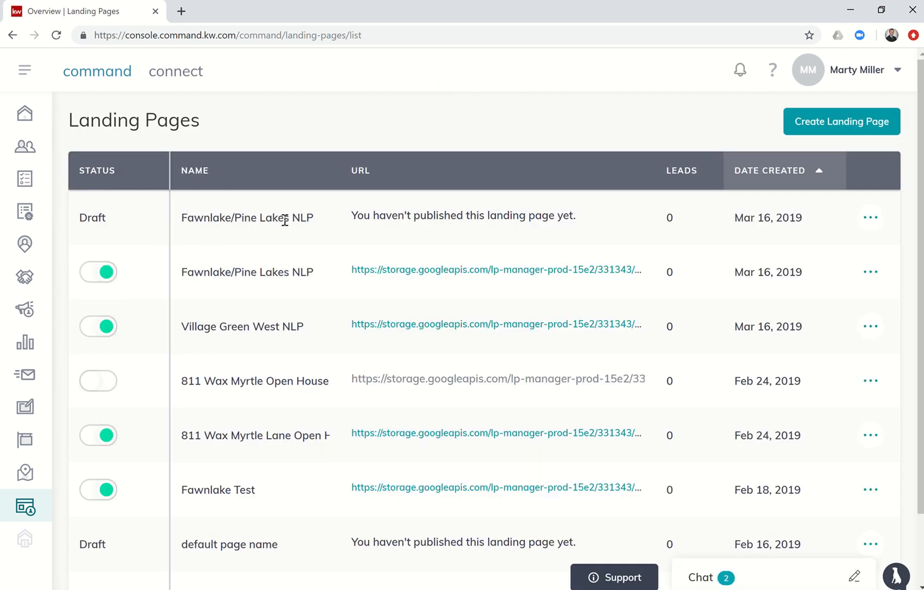
mouse_move(295, 279)
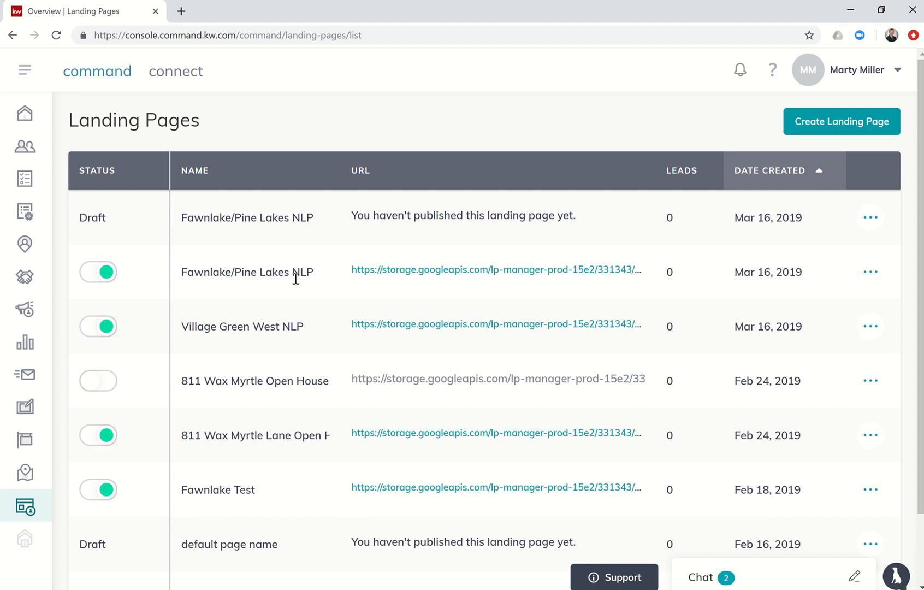
mouse_move(725, 219)
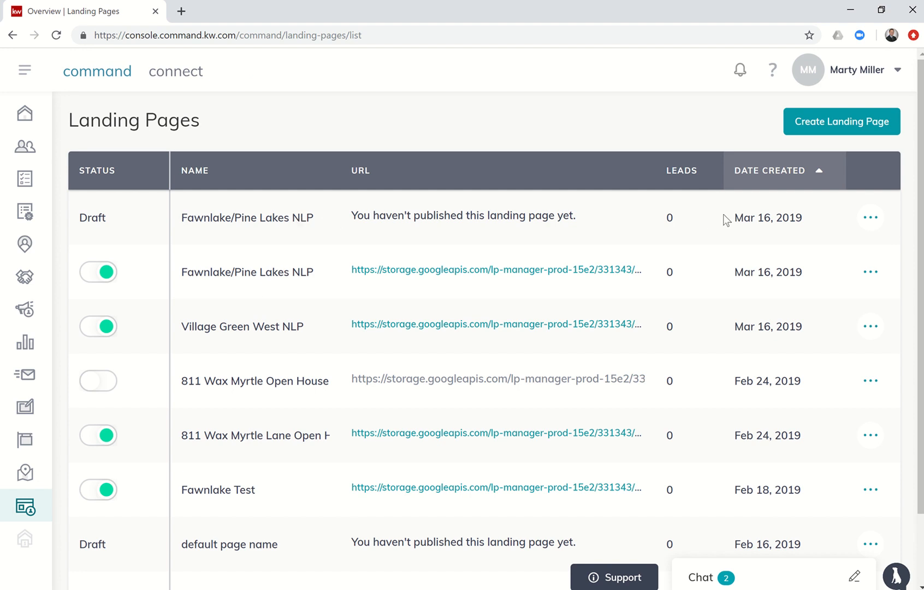
- Publish the draft 'Fawnlake/Pine Lakes NLP' page from its row menu and confirm
left_click(869, 217)
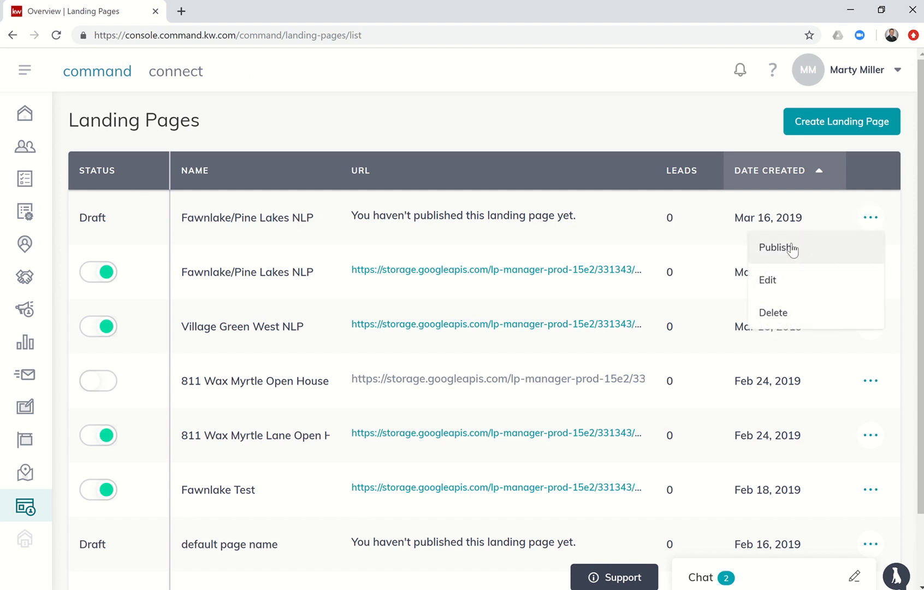
left_click(777, 247)
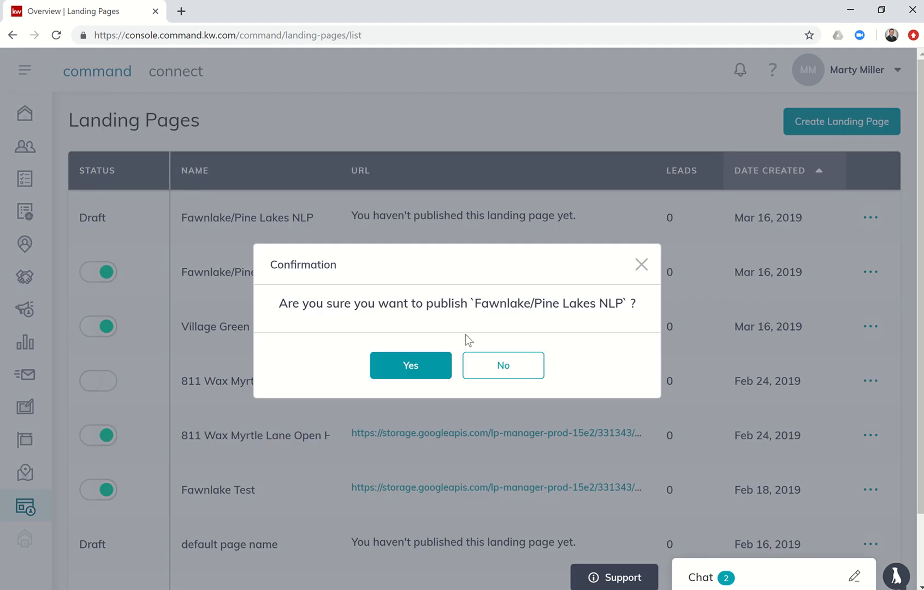
left_click(410, 365)
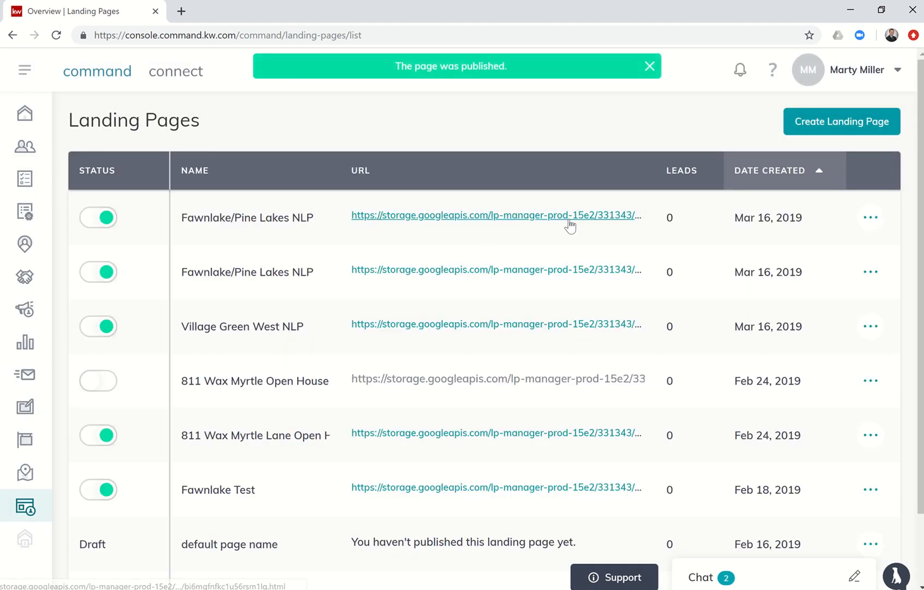
- Open the live Fawnlake/Pine Lakes page and review header, Market Snap, recommendations and lead form
left_click(649, 66)
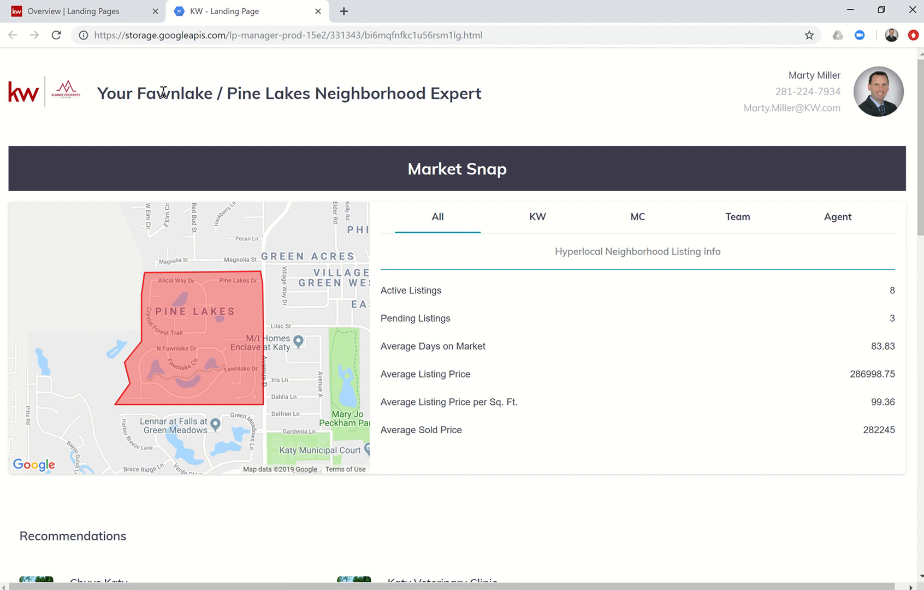
mouse_move(612, 89)
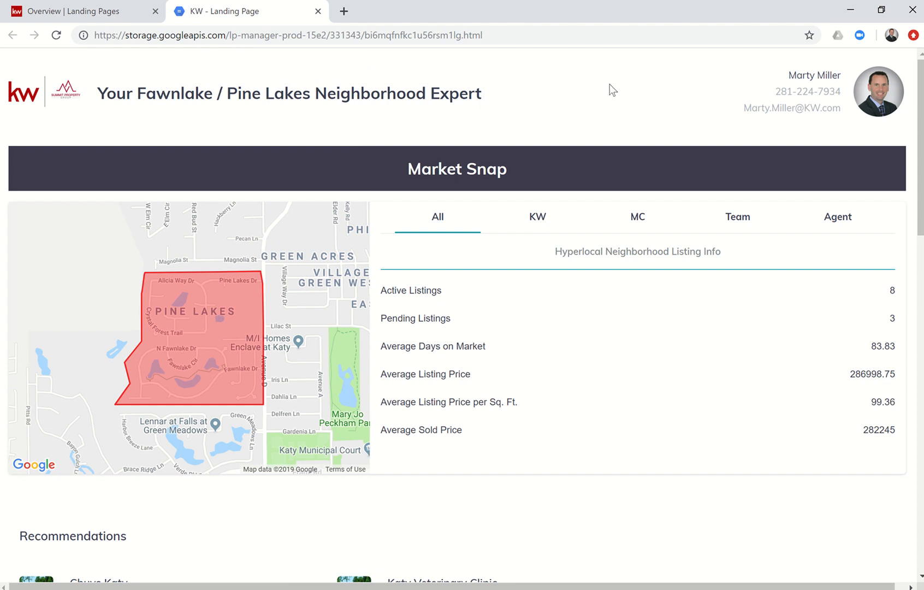
scroll("down", 3)
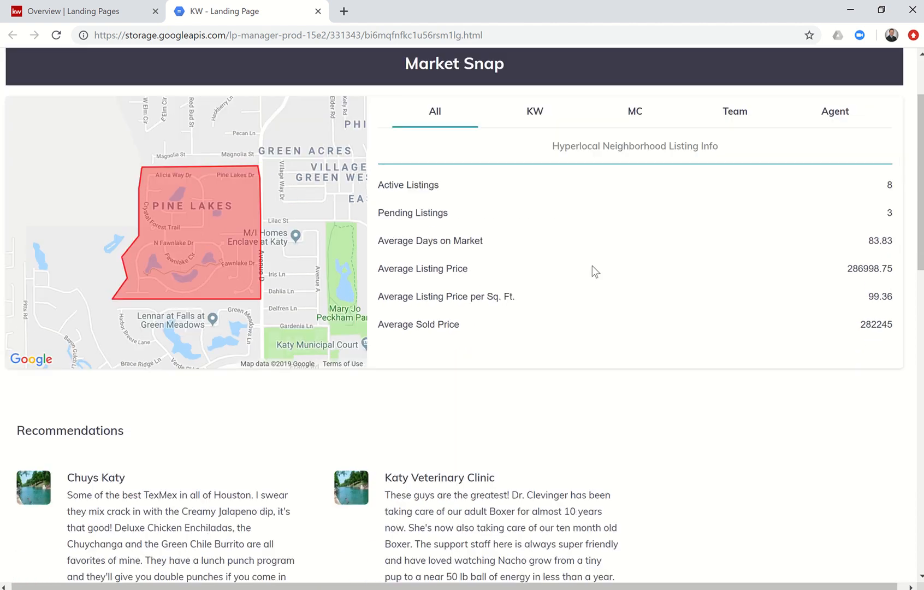
scroll("down", 3)
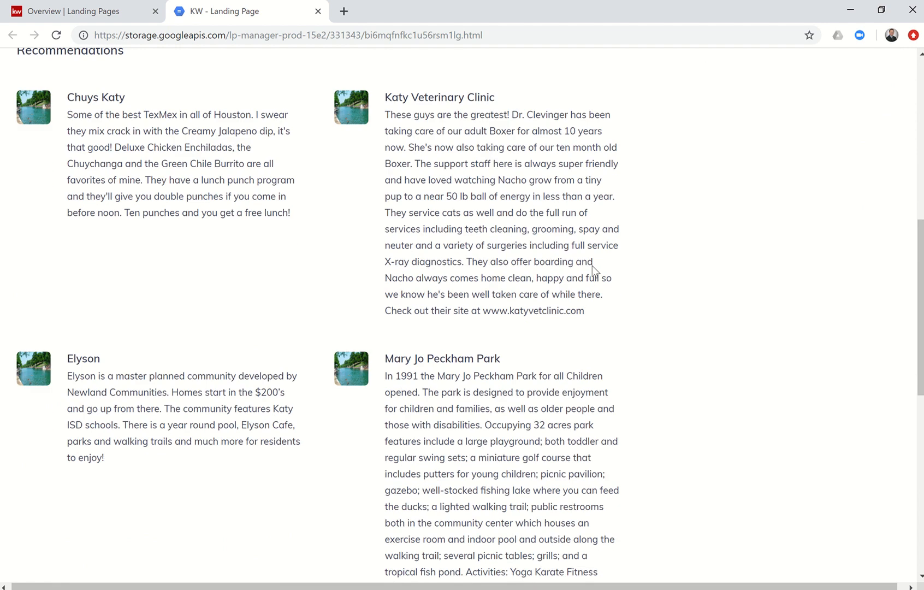
scroll("down", 3)
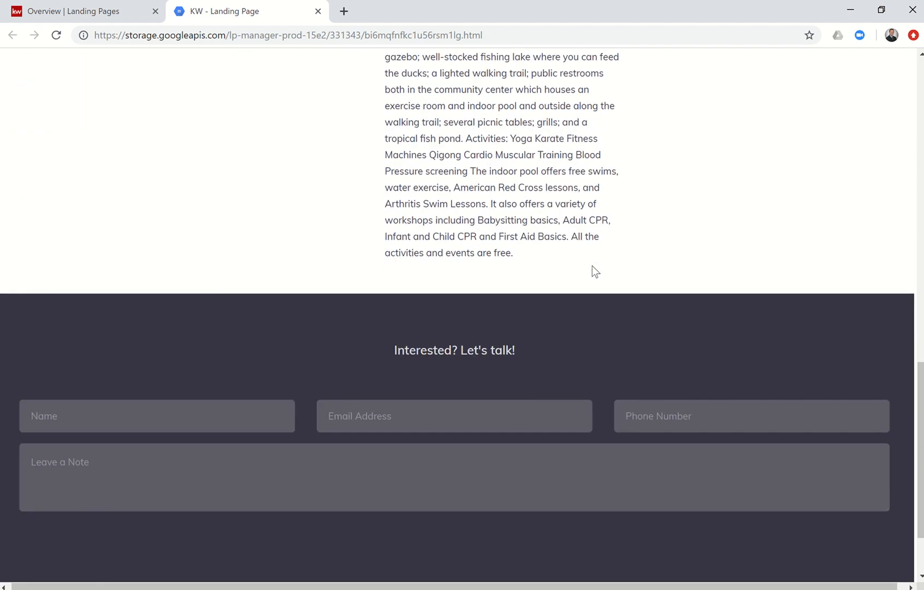
scroll("down", 3)
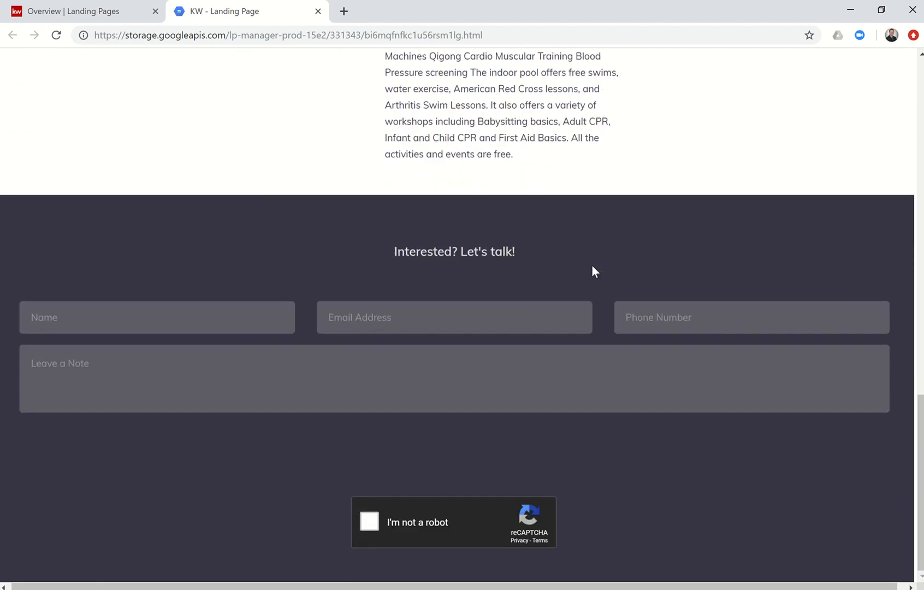
scroll("up", 3)
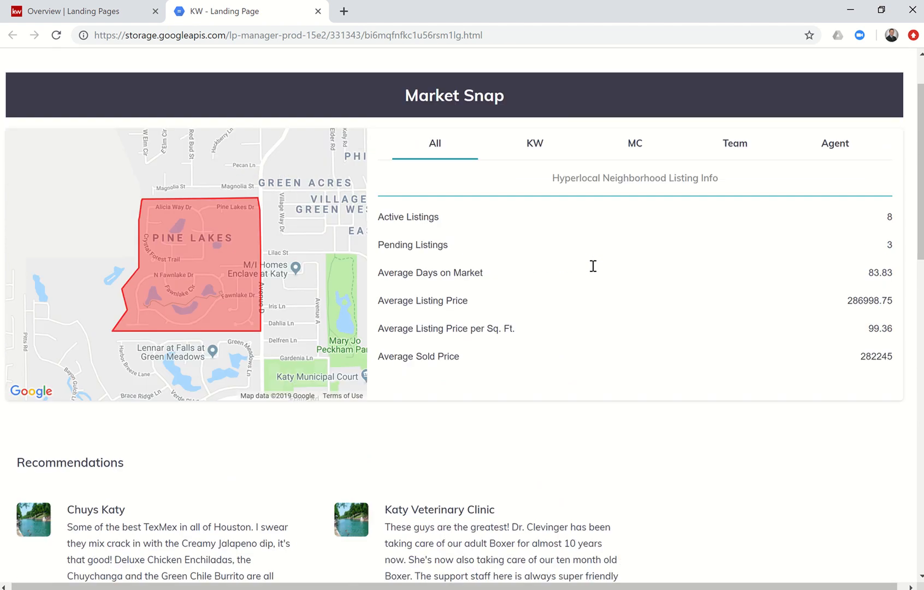
scroll("up", 3)
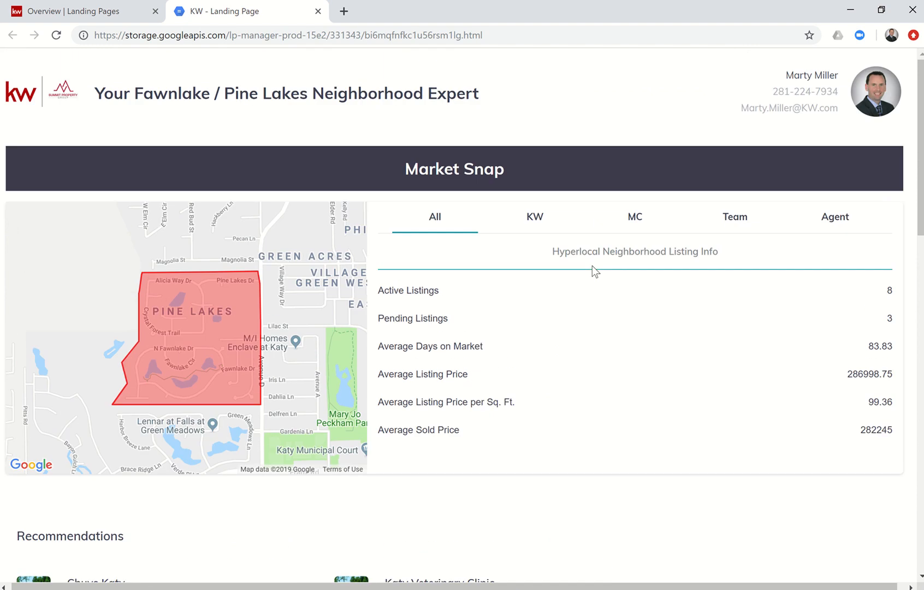